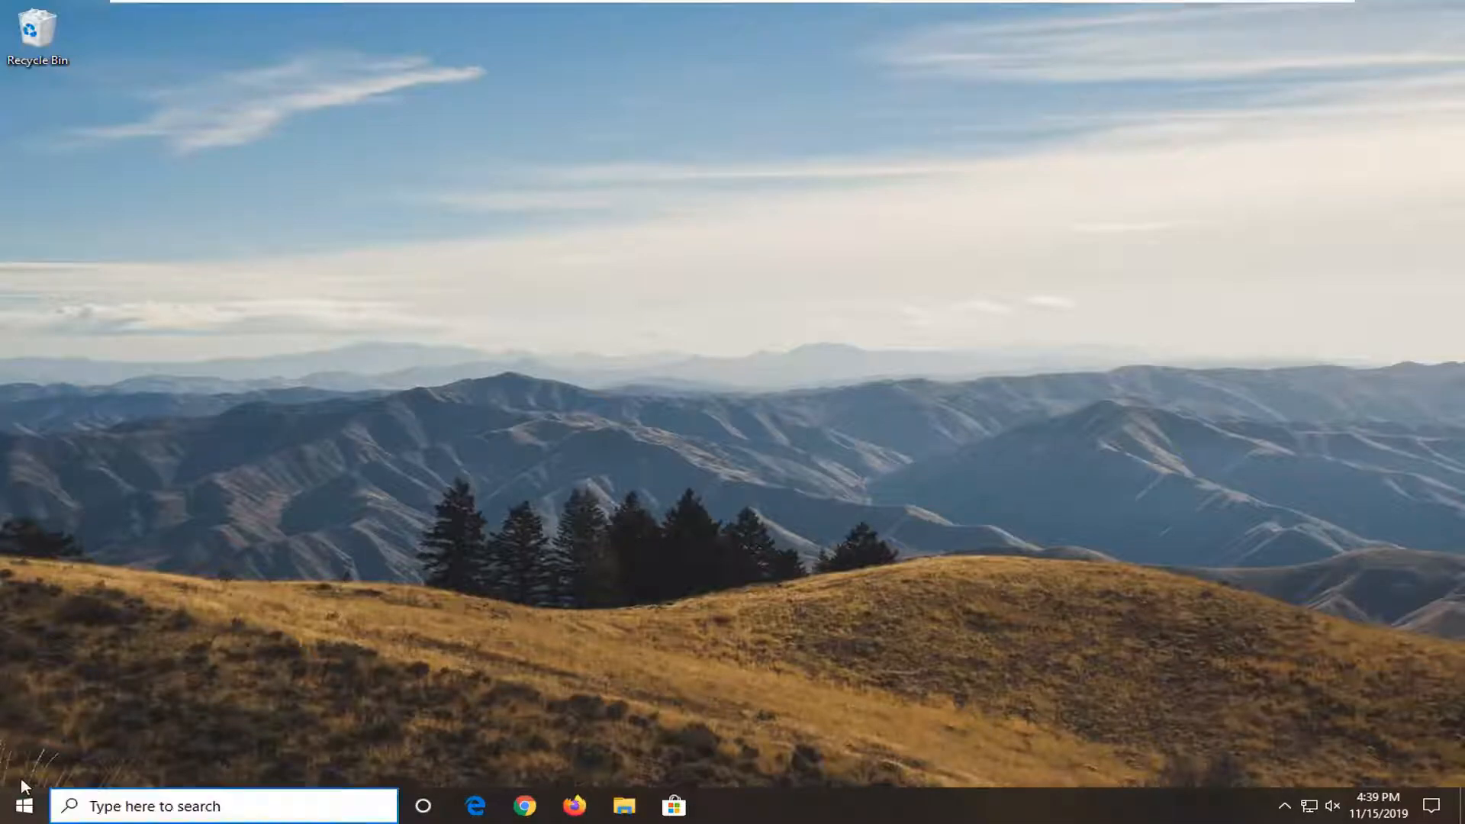
Search the Start menu for 'device manager' and open Device Manager
type("de")
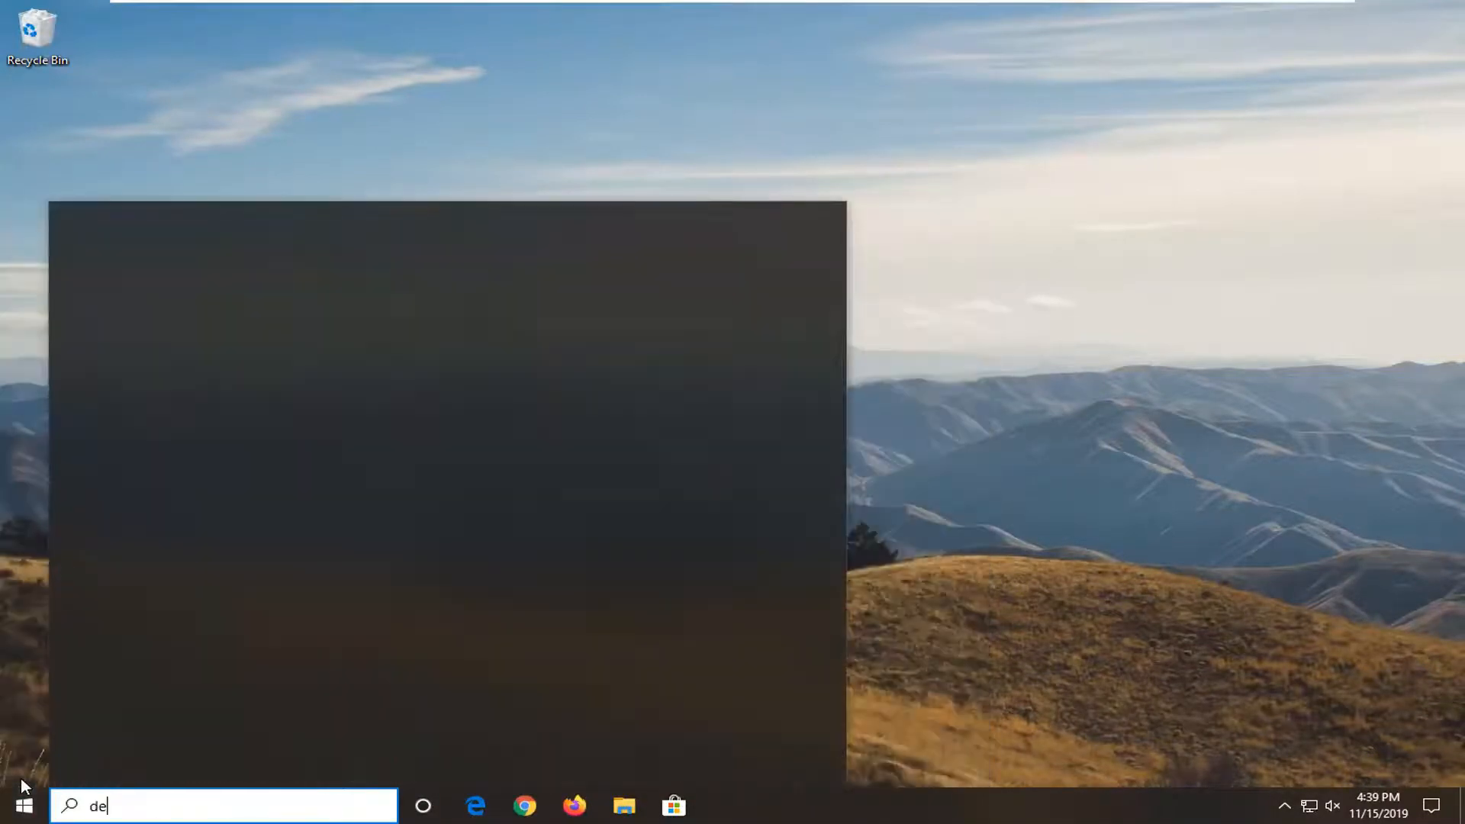
type("vice mana")
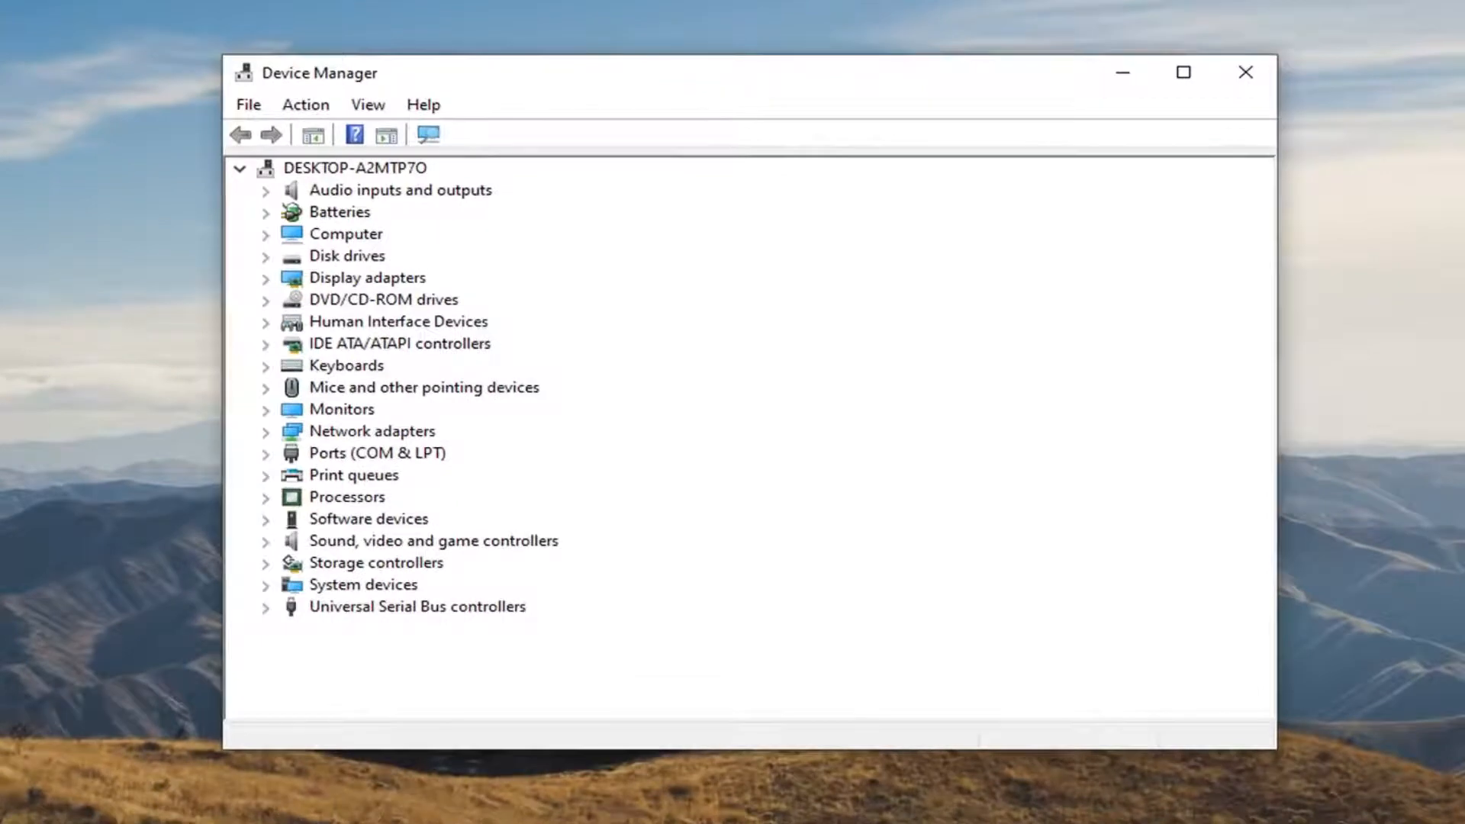
Begin updating the High Definition Audio Device driver under Sound, video and game controllers
left_click(433, 540)
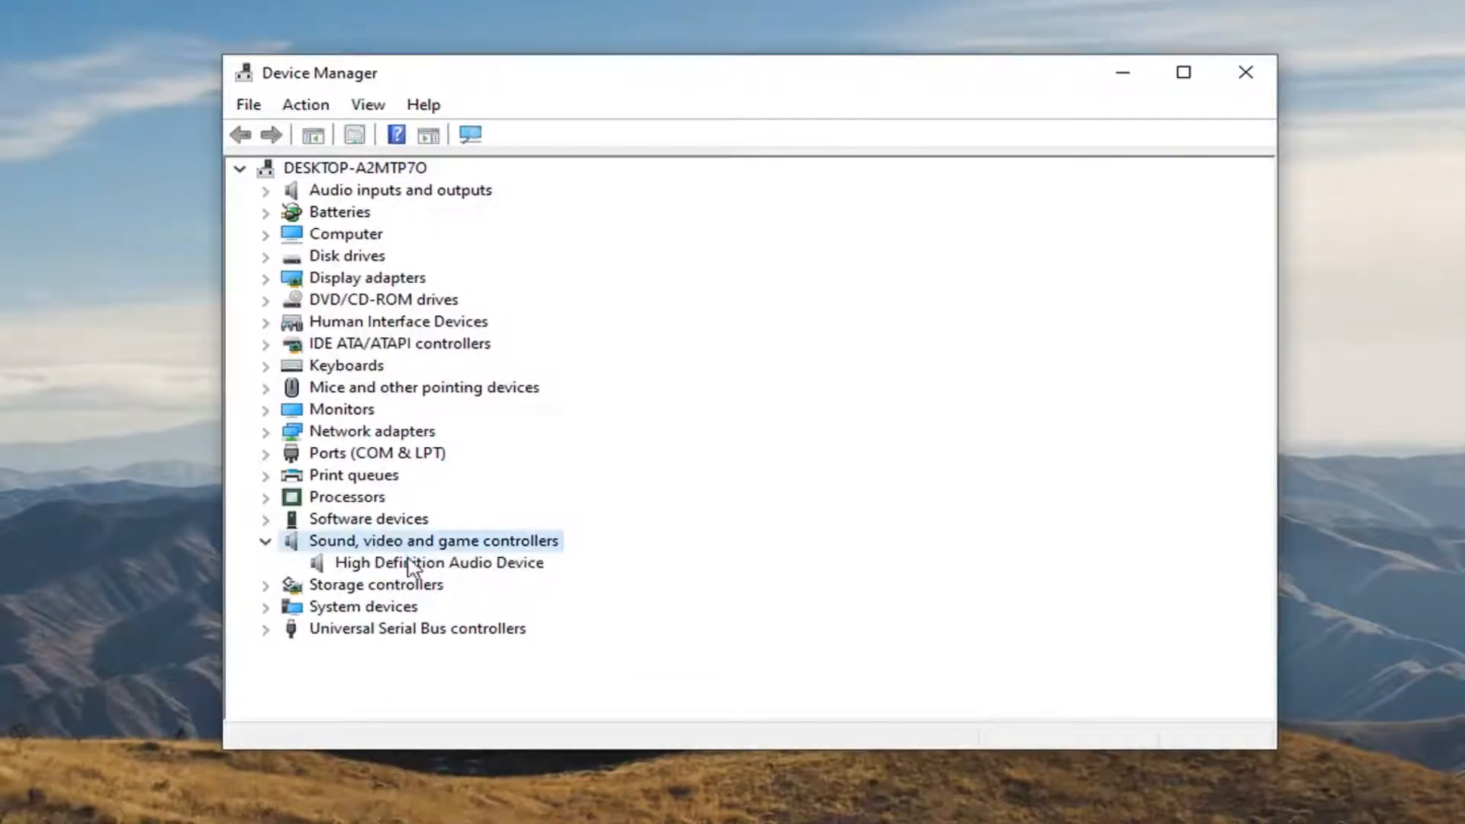
left_click(439, 562)
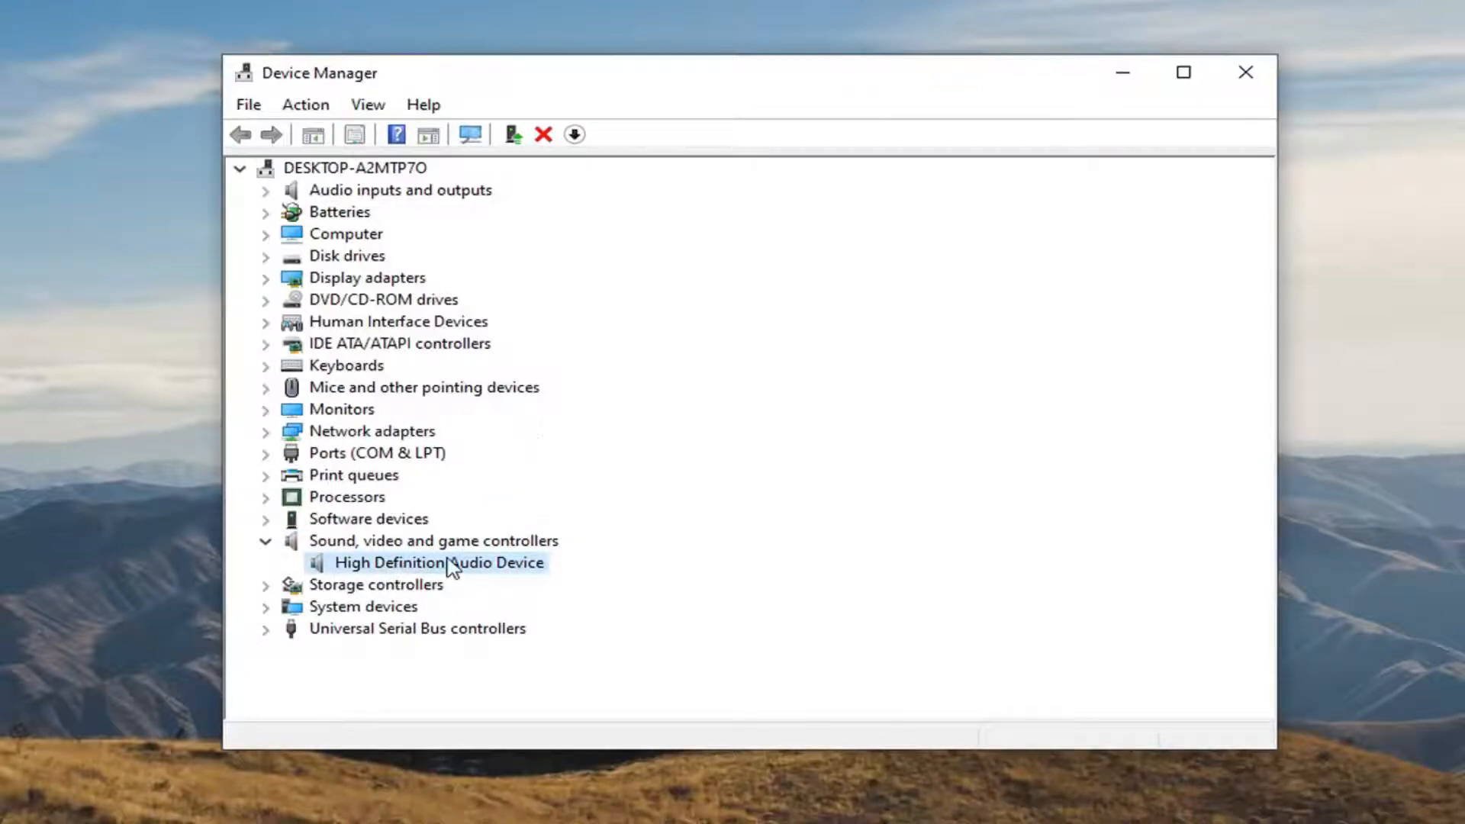
right_click(438, 562)
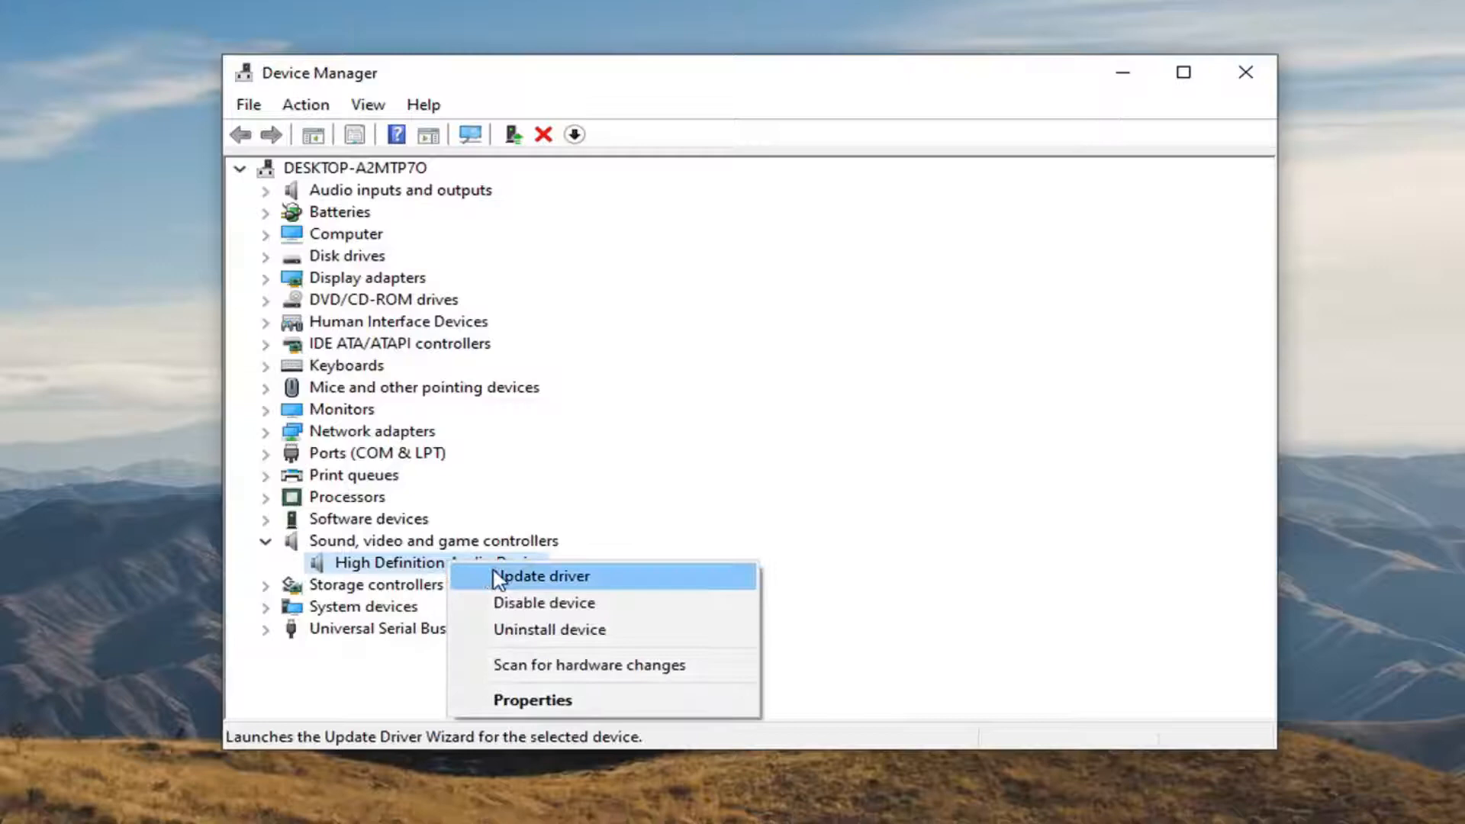
left_click(540, 575)
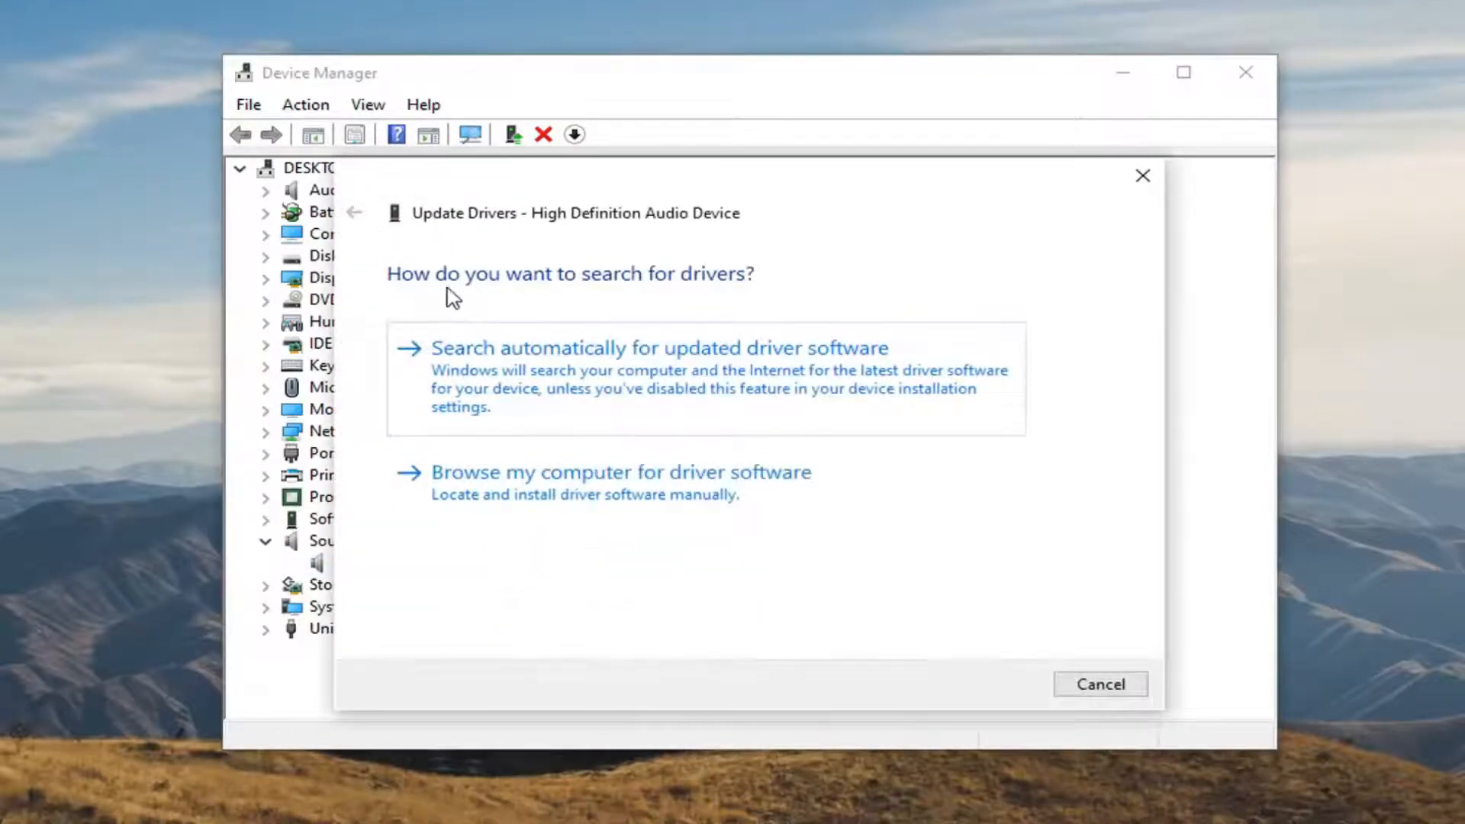
mouse_move(570, 383)
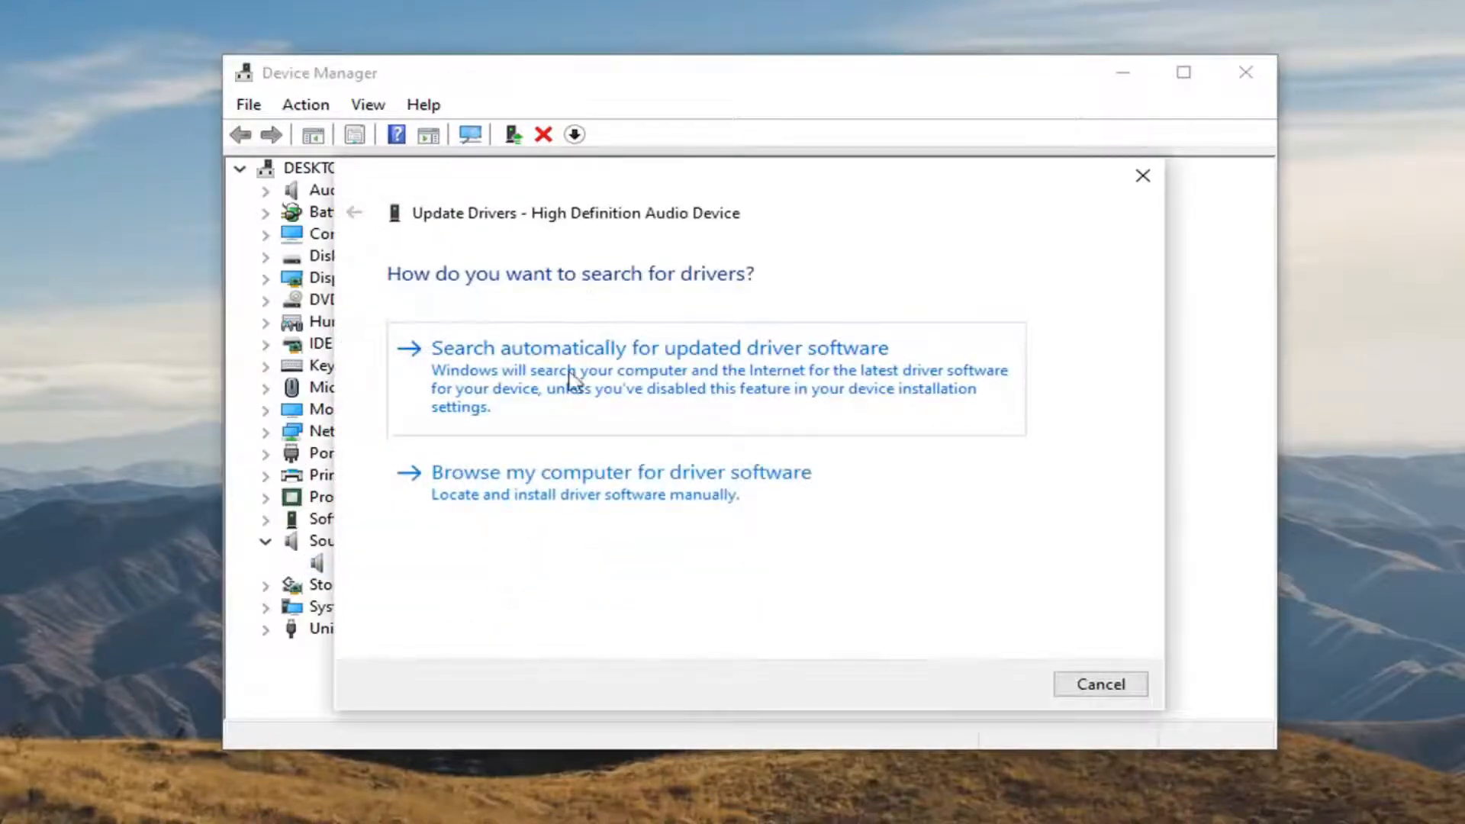
mouse_move(737, 388)
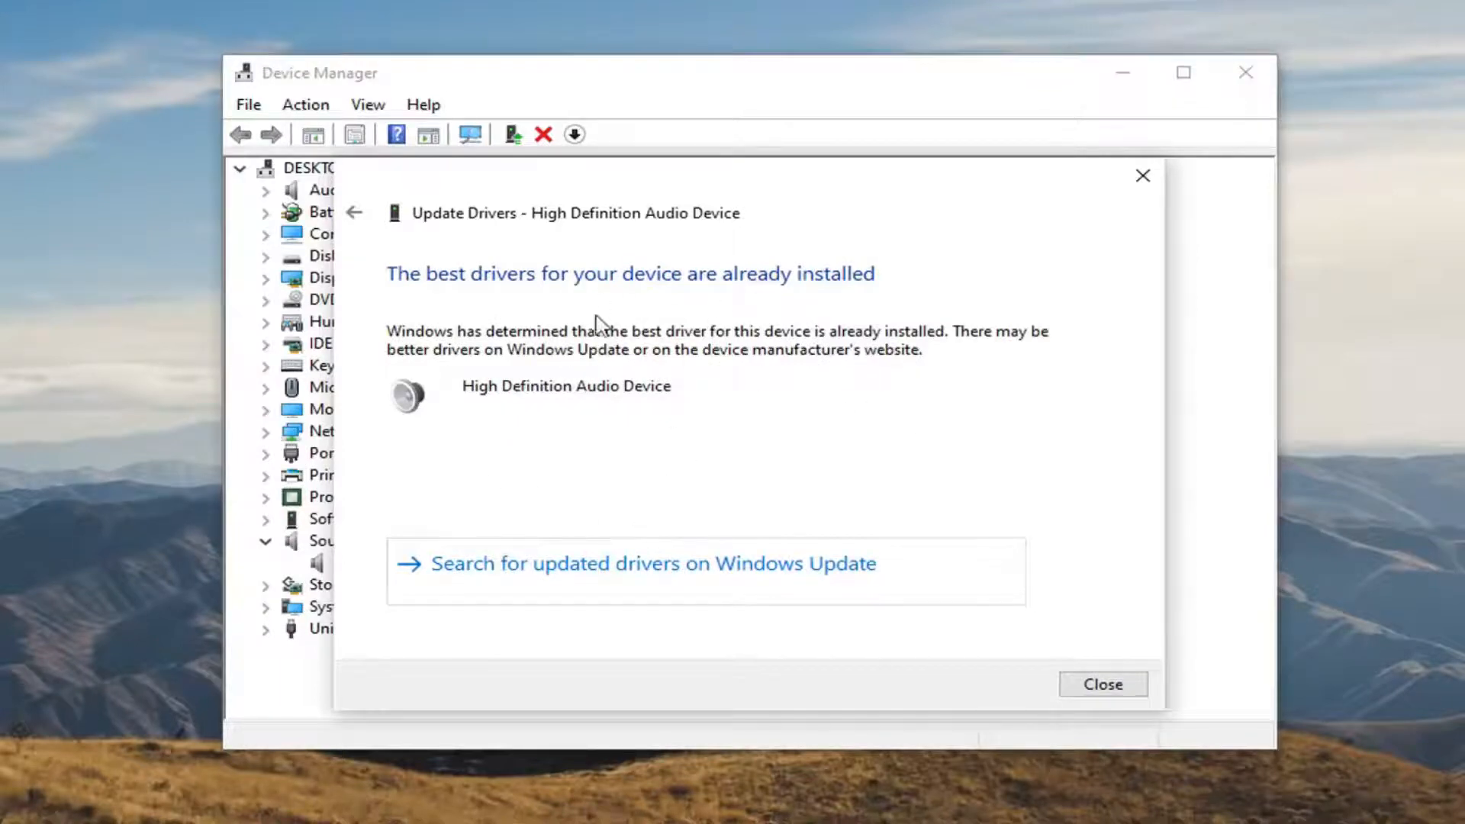
Go back from the 'best drivers already installed' result to the driver search options
left_click(354, 212)
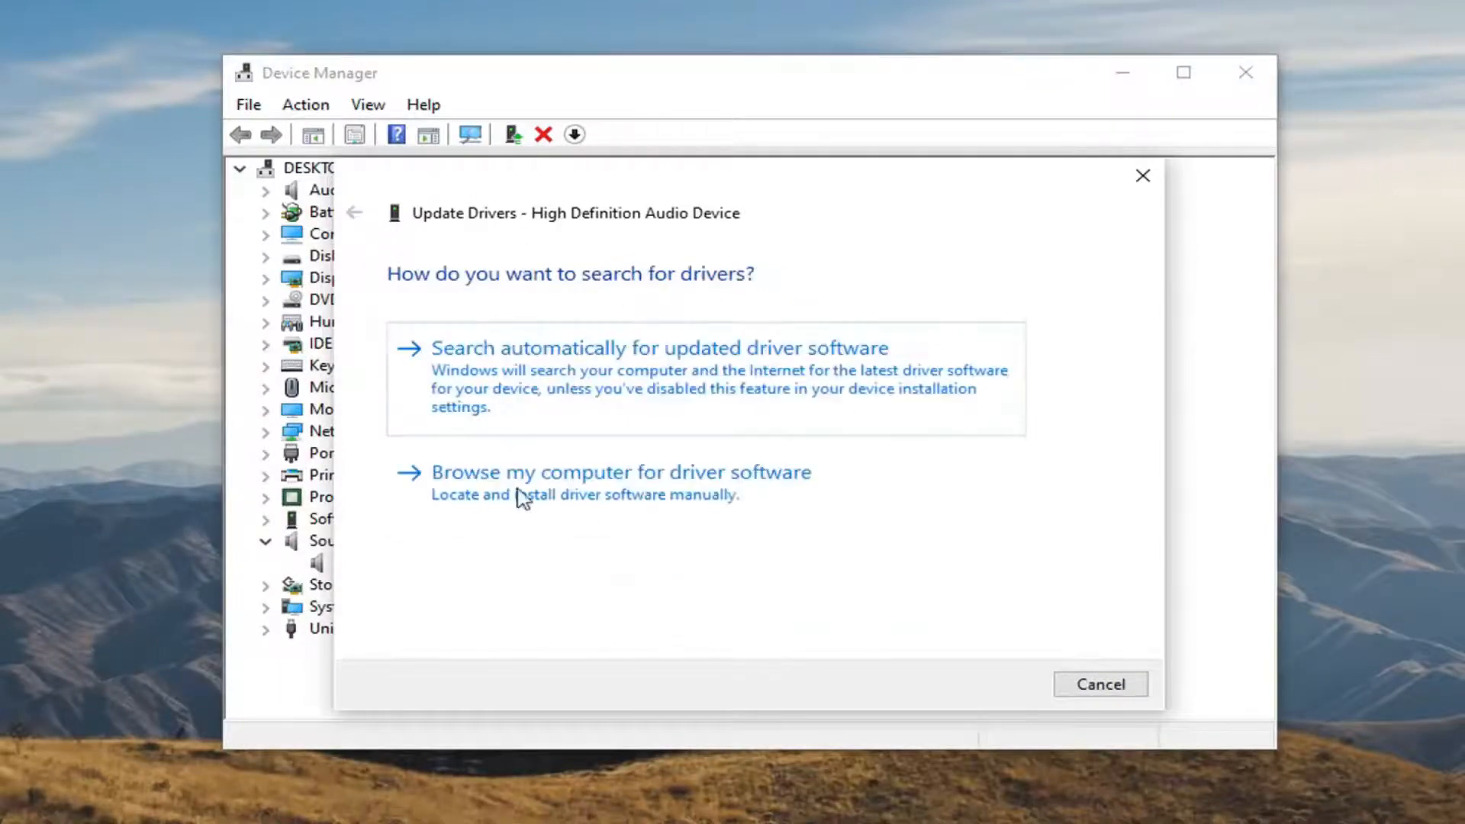
Manually install the High Definition Audio Device driver, accepting the compatibility warning
left_click(620, 472)
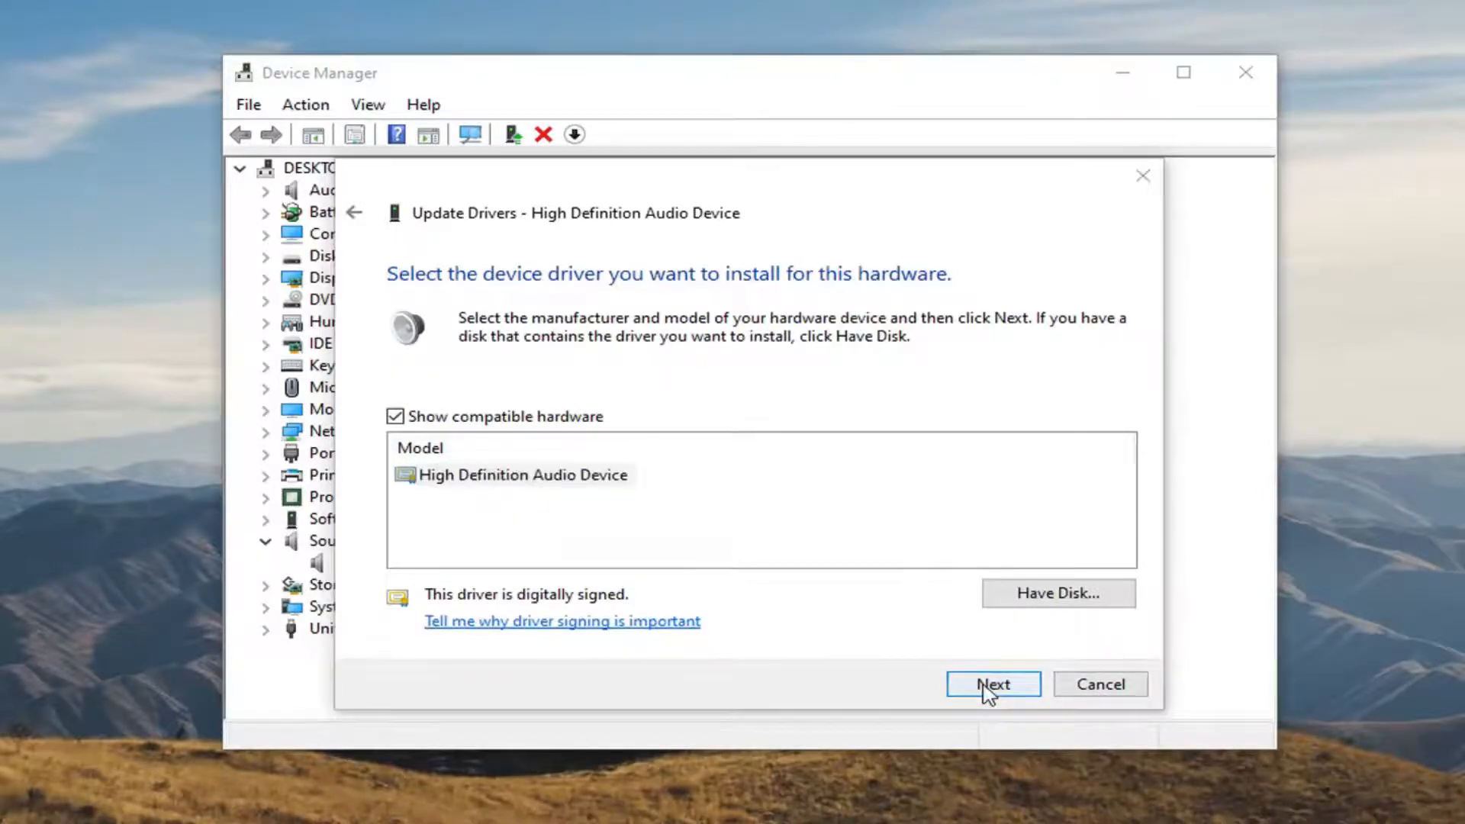
left_click(992, 683)
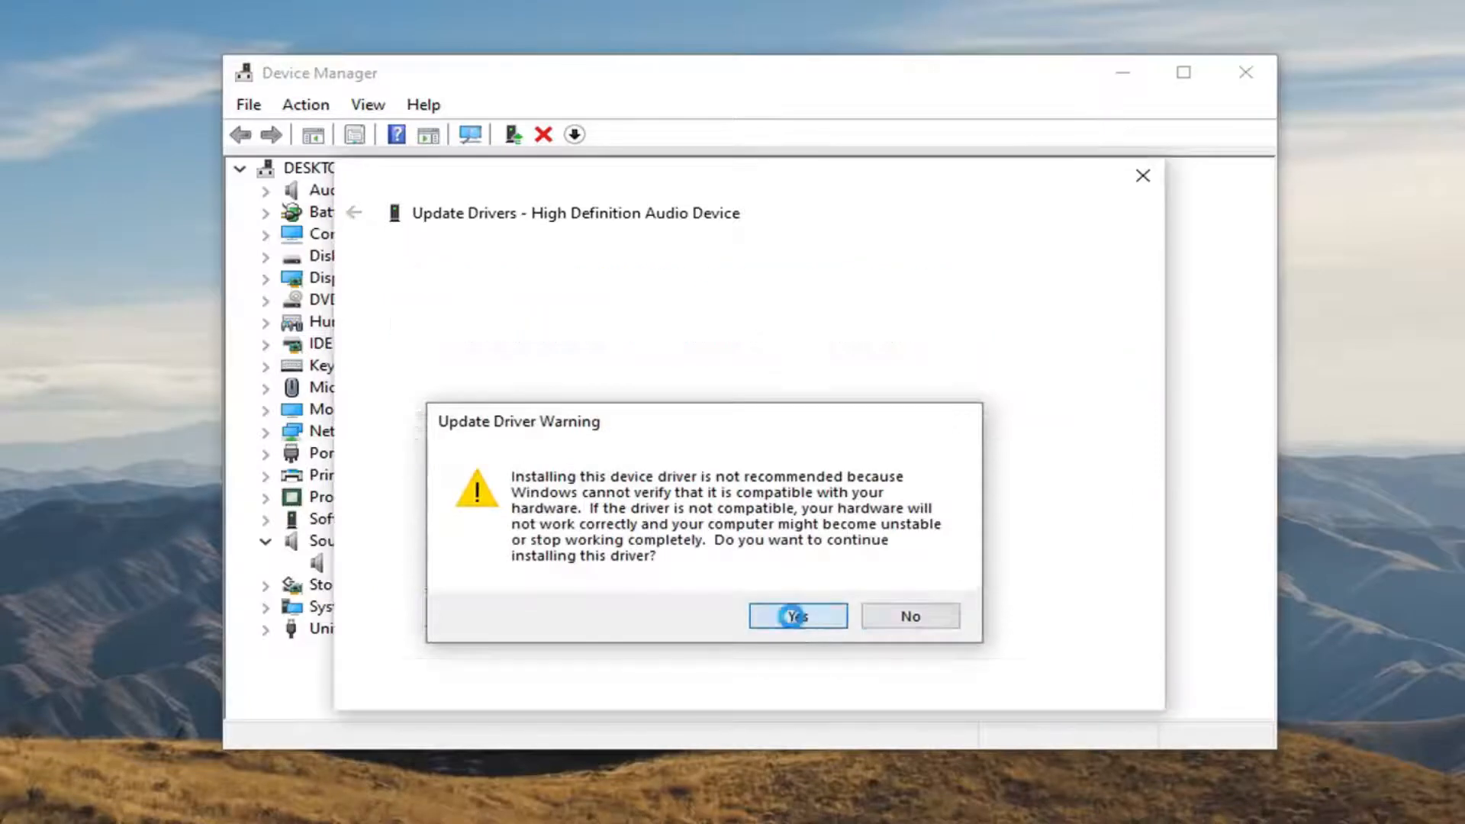
left_click(796, 616)
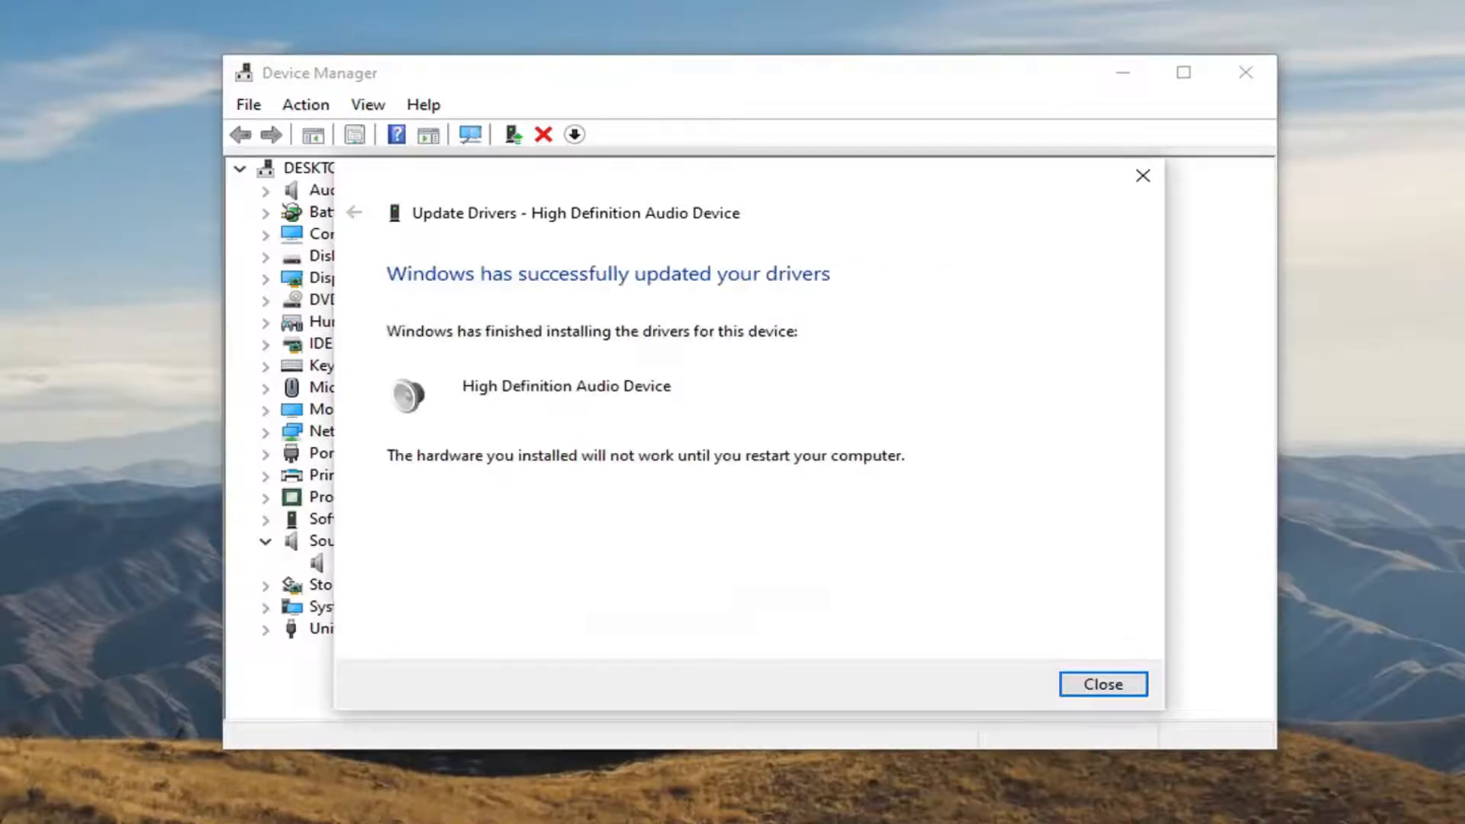
mouse_move(752, 285)
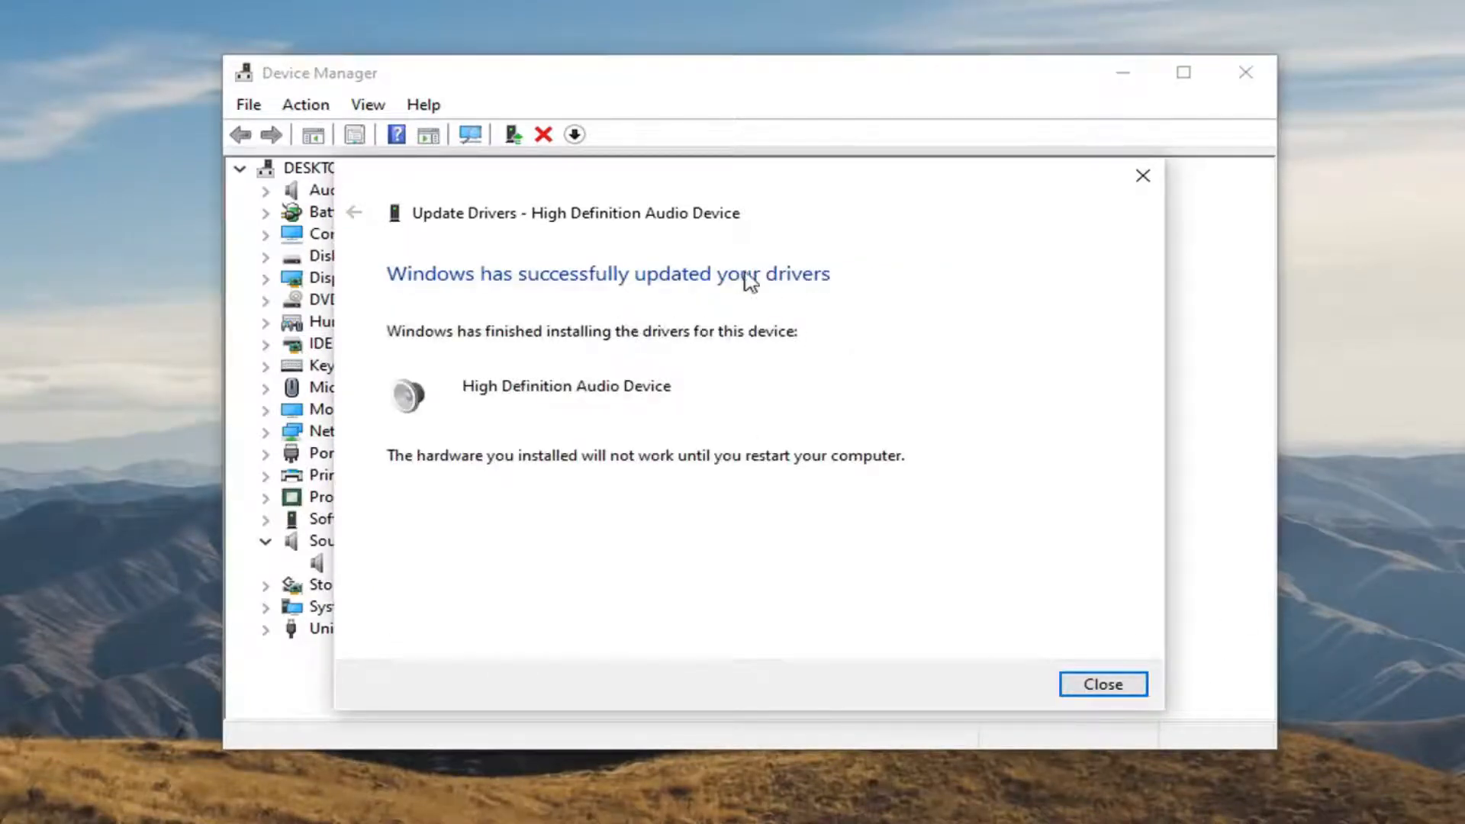
Close the driver update wizard and decline restarting the computer now
left_click(1101, 684)
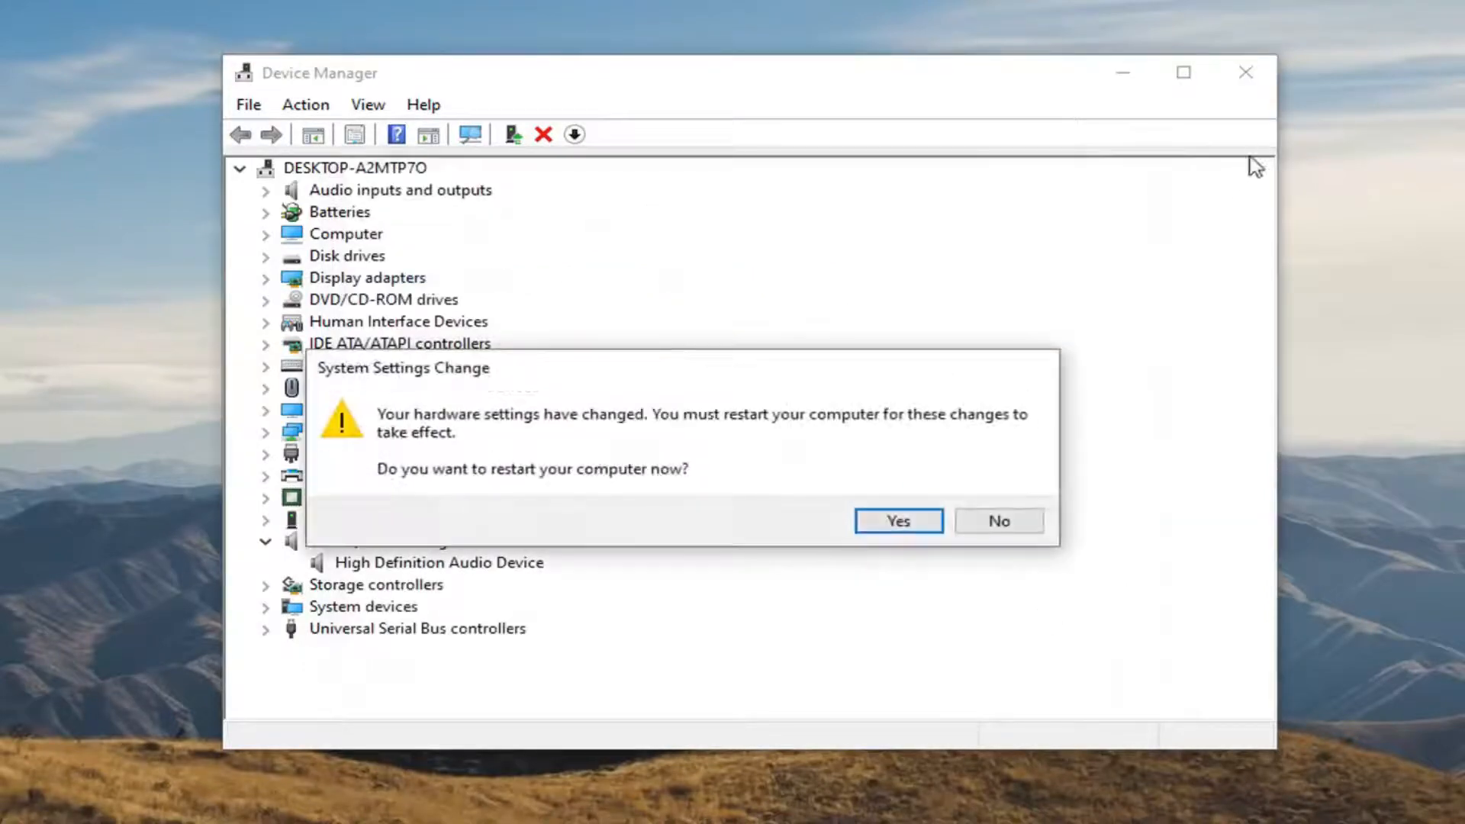
mouse_move(999, 520)
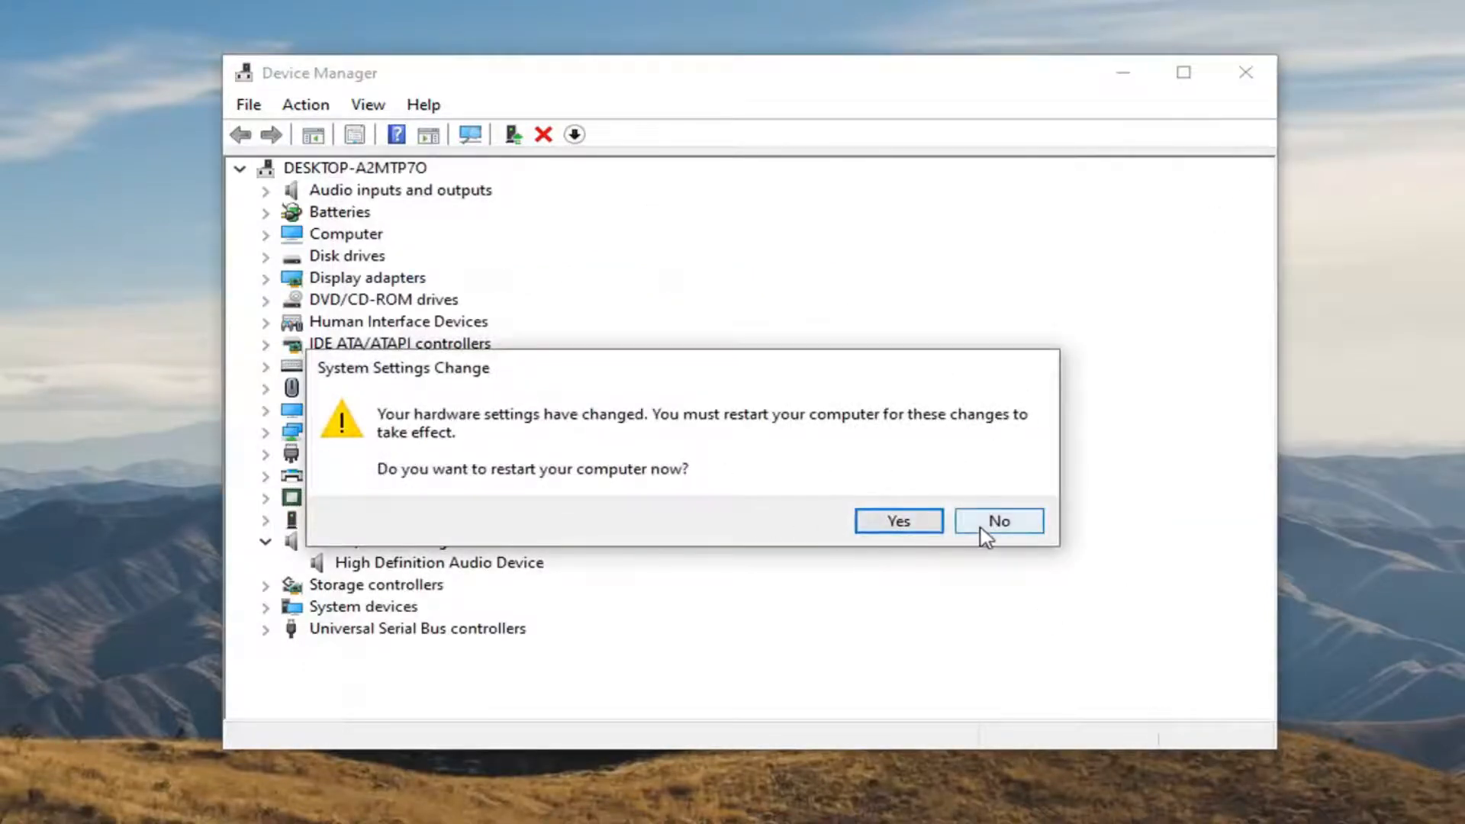
left_click(998, 520)
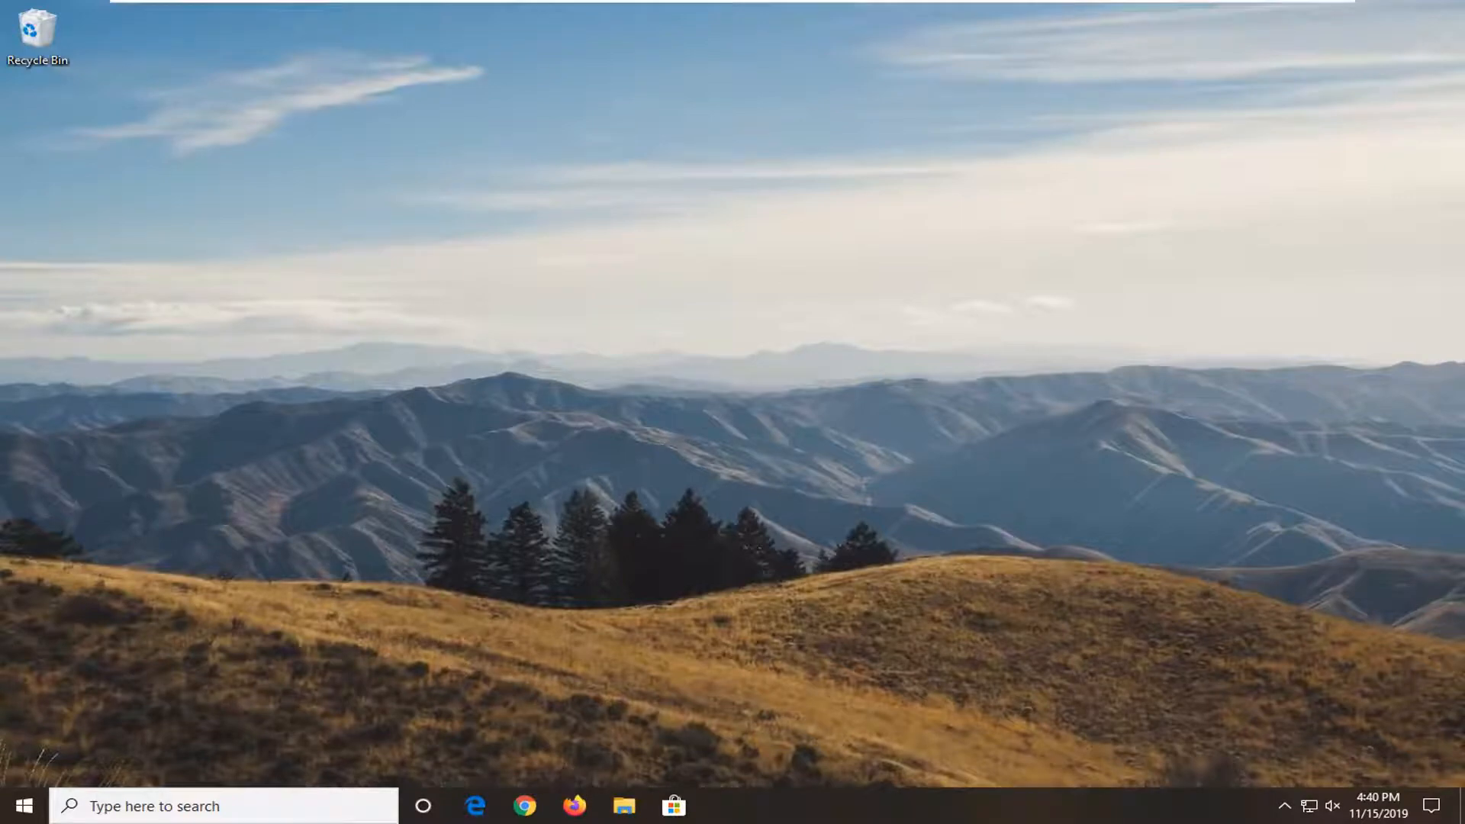
Search Windows for 'troubleshoot' and open Troubleshoot settings
left_click(15, 806)
type("troubleshoot")
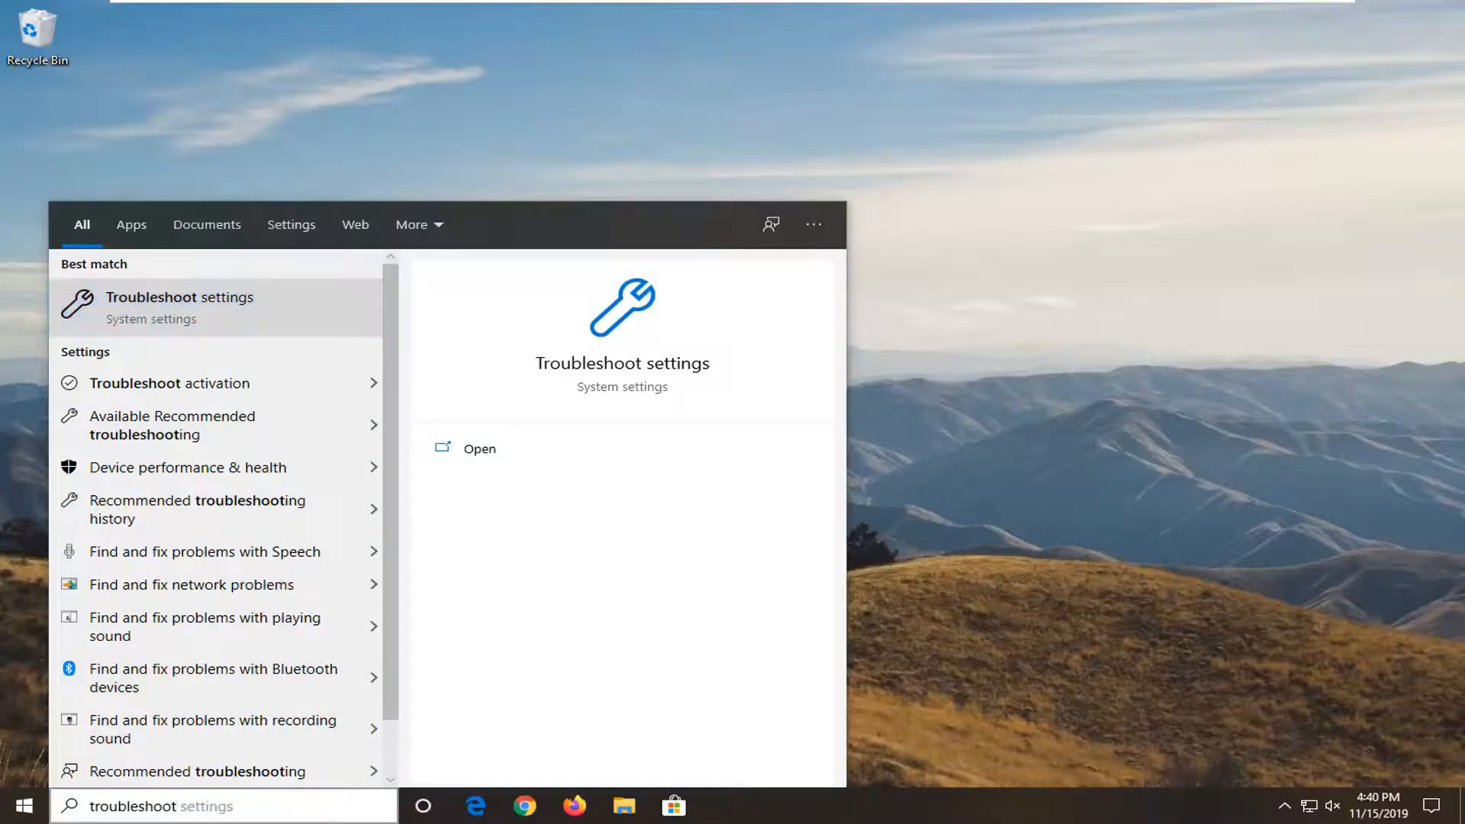
left_click(478, 449)
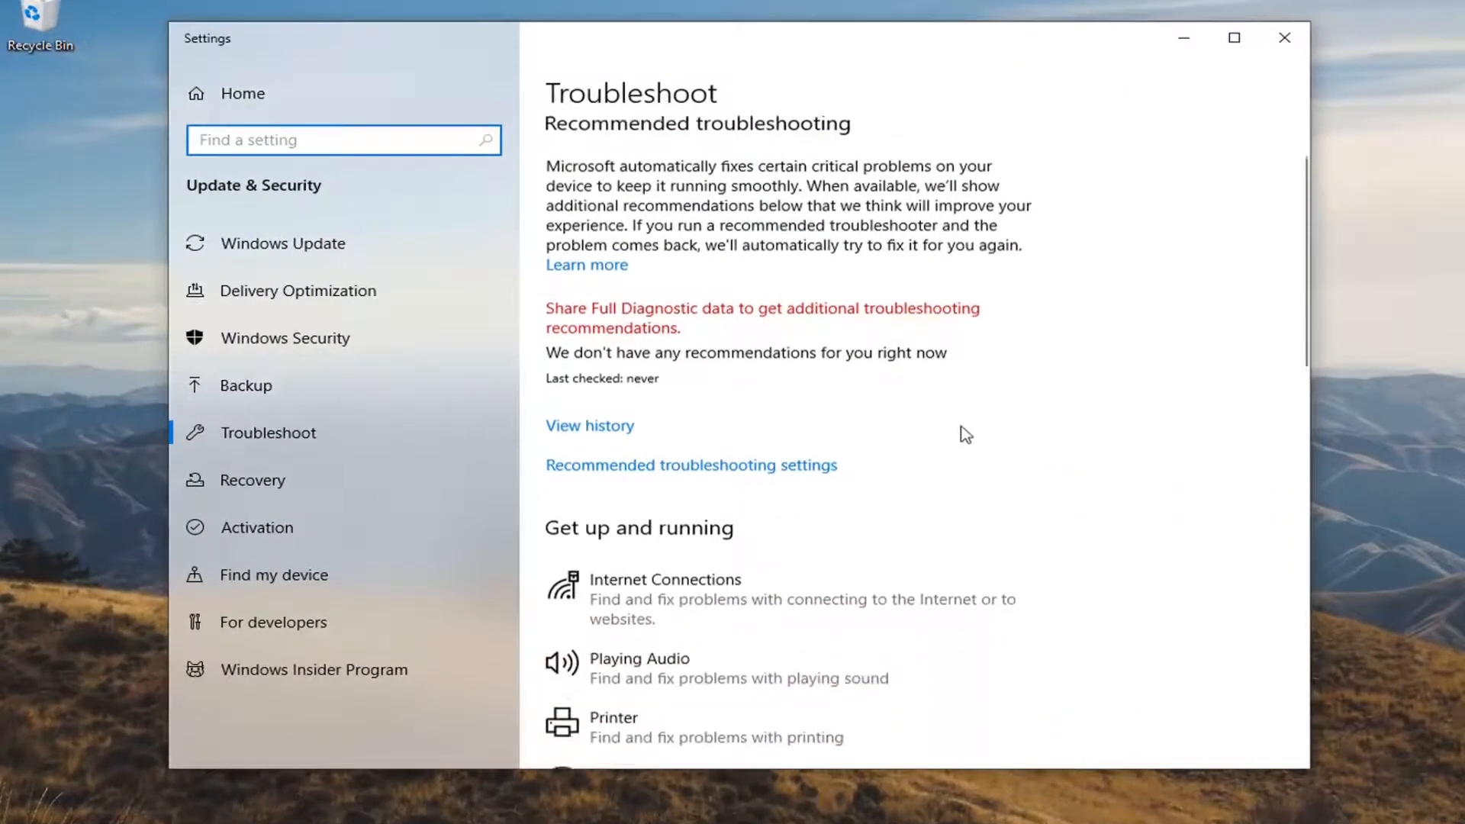
Run the Playing Audio troubleshooter from the Troubleshoot settings list
scroll("down", 3)
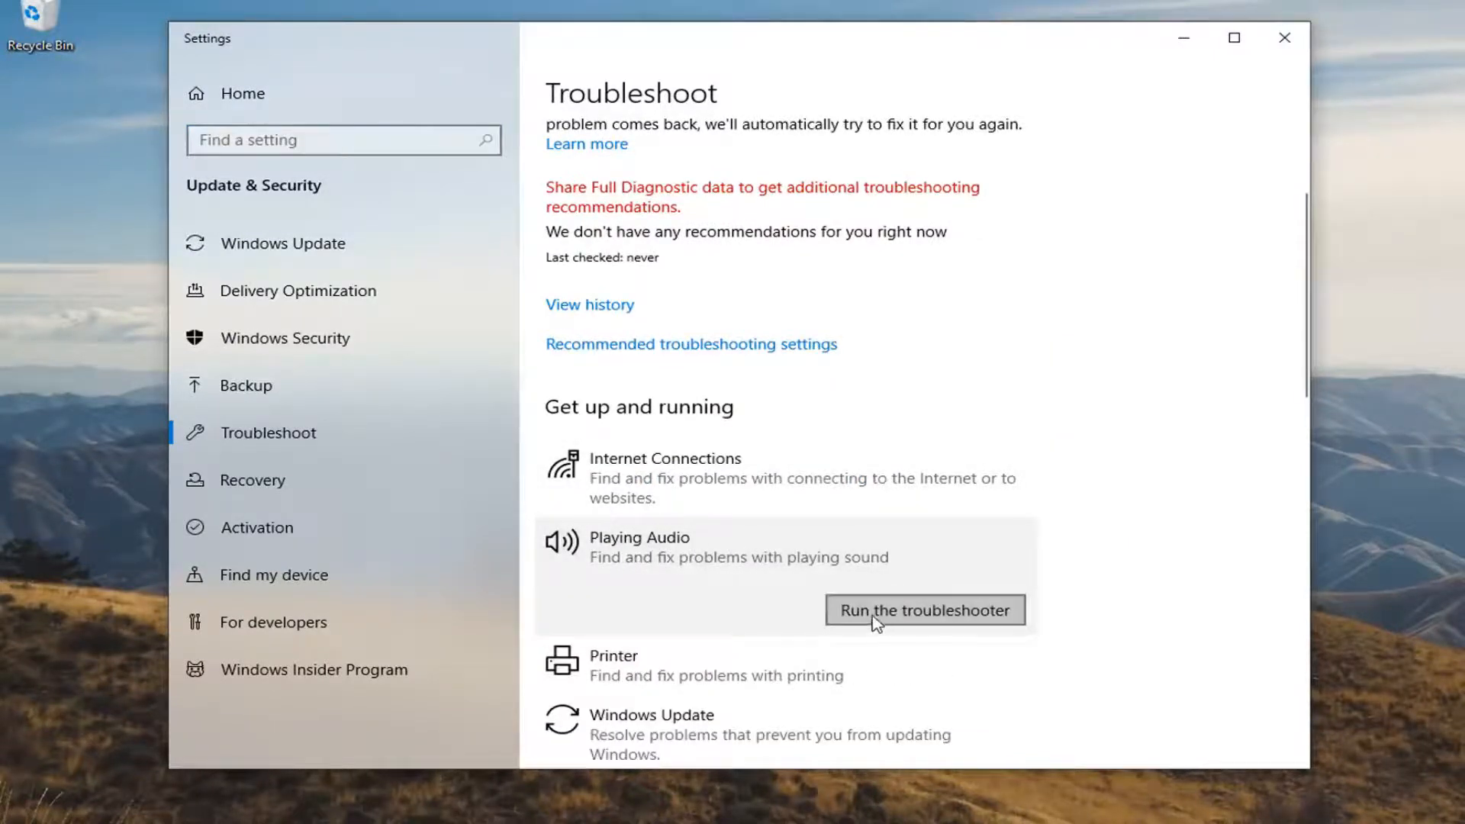
left_click(924, 609)
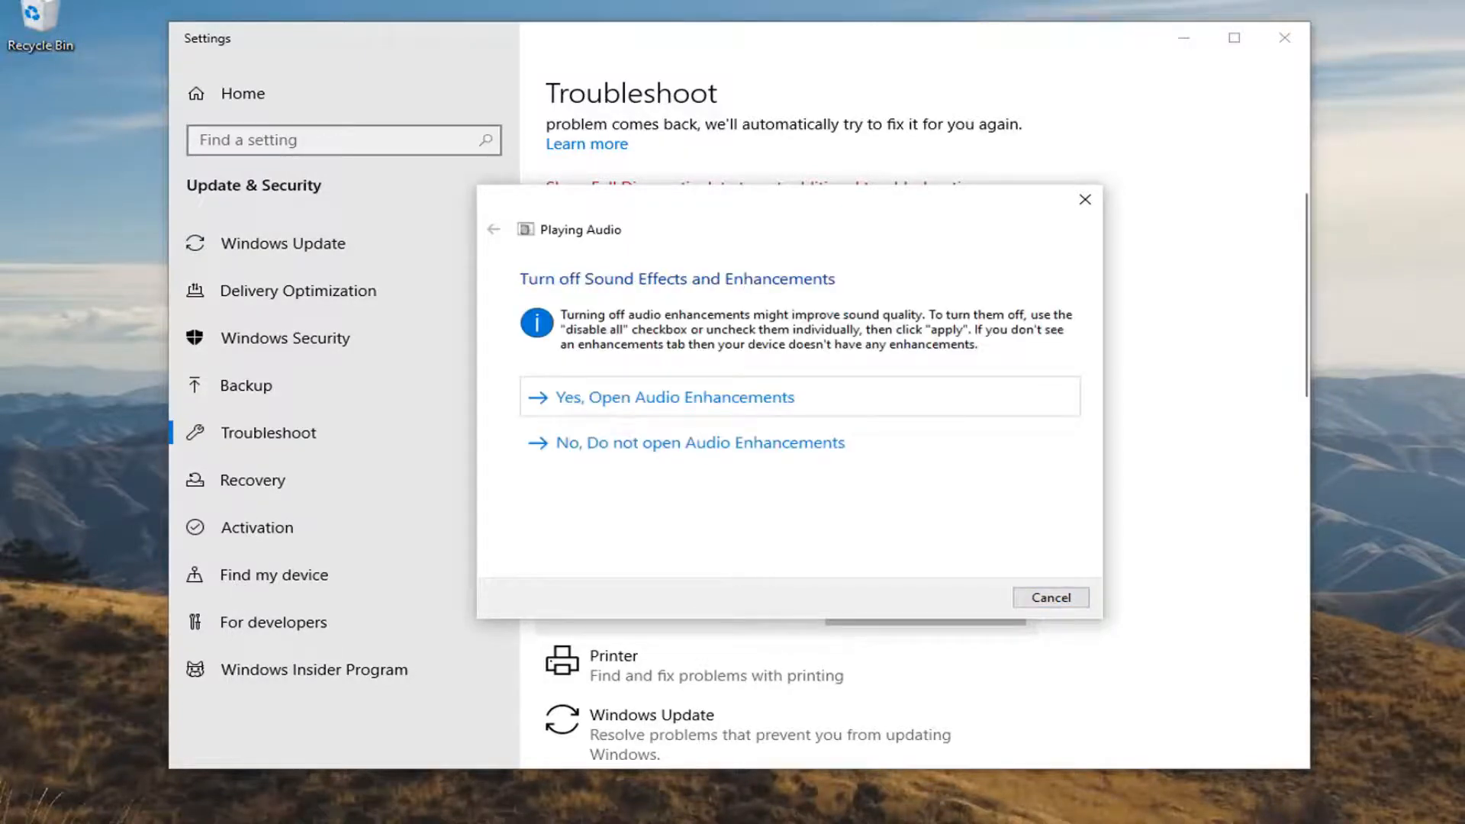
mouse_move(708, 292)
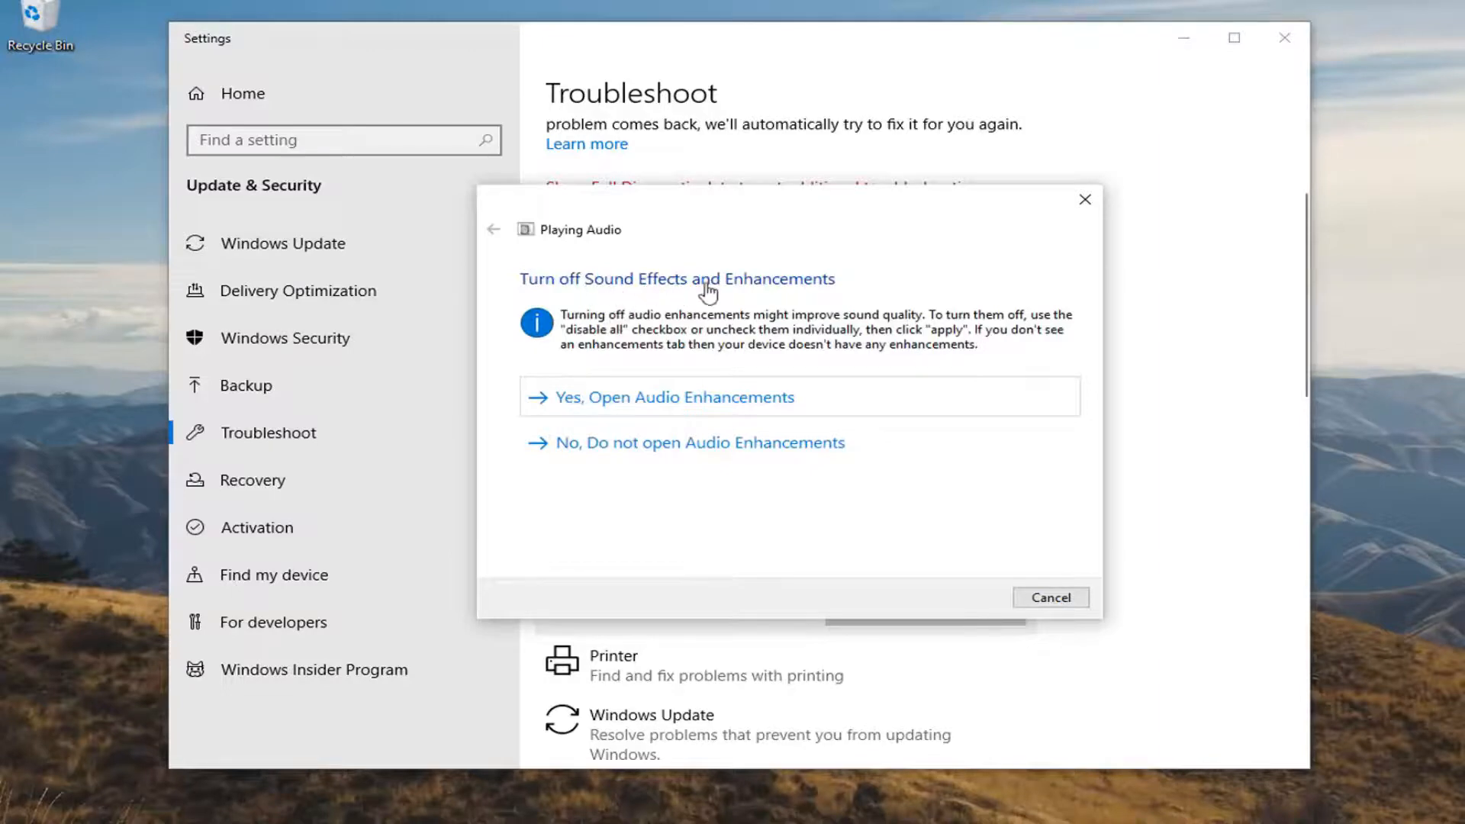
mouse_move(651, 405)
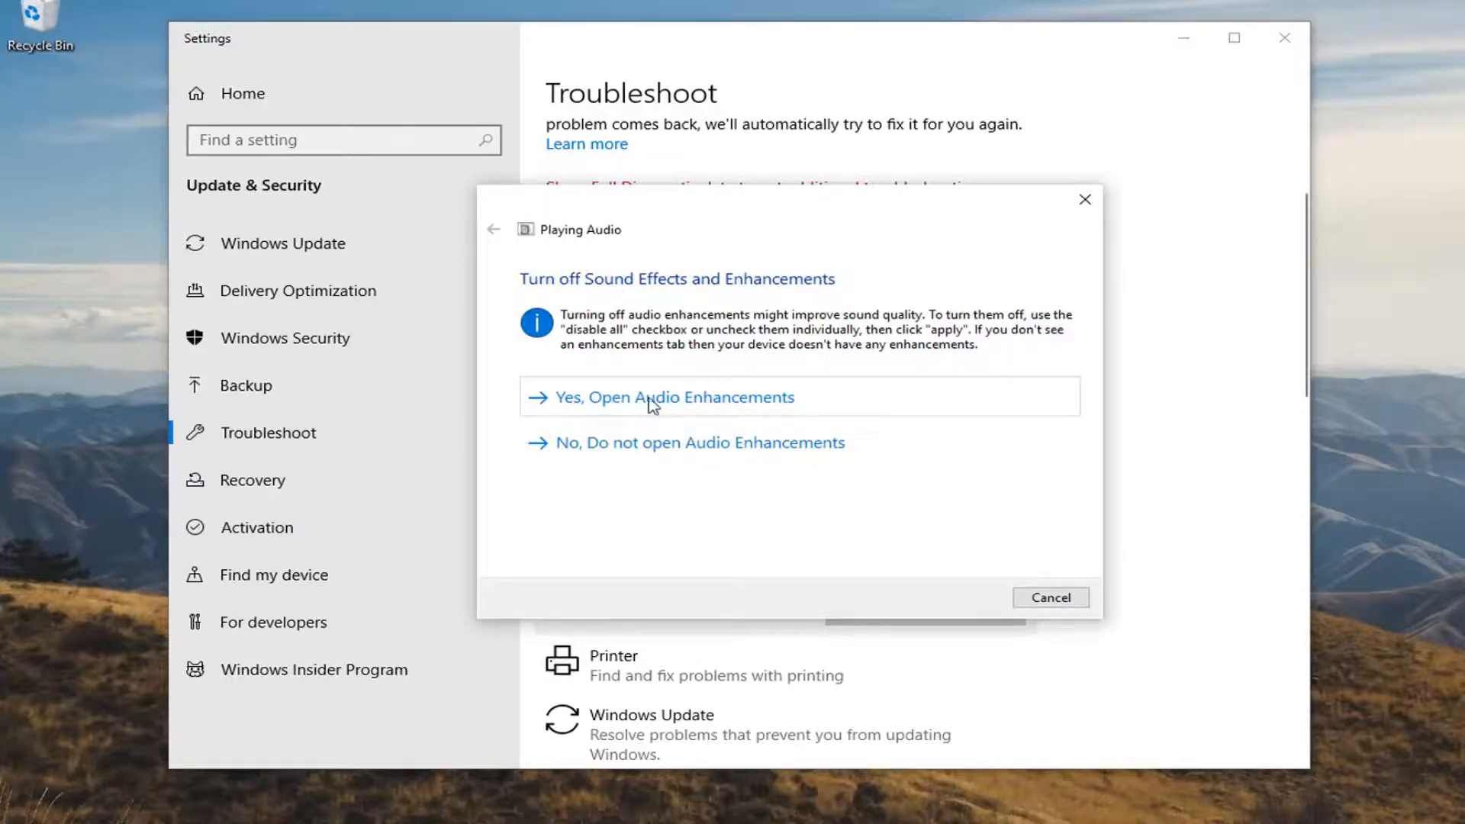
Review Speakers audio enhancements, accept them, and continue past the volume suggestion
left_click(672, 396)
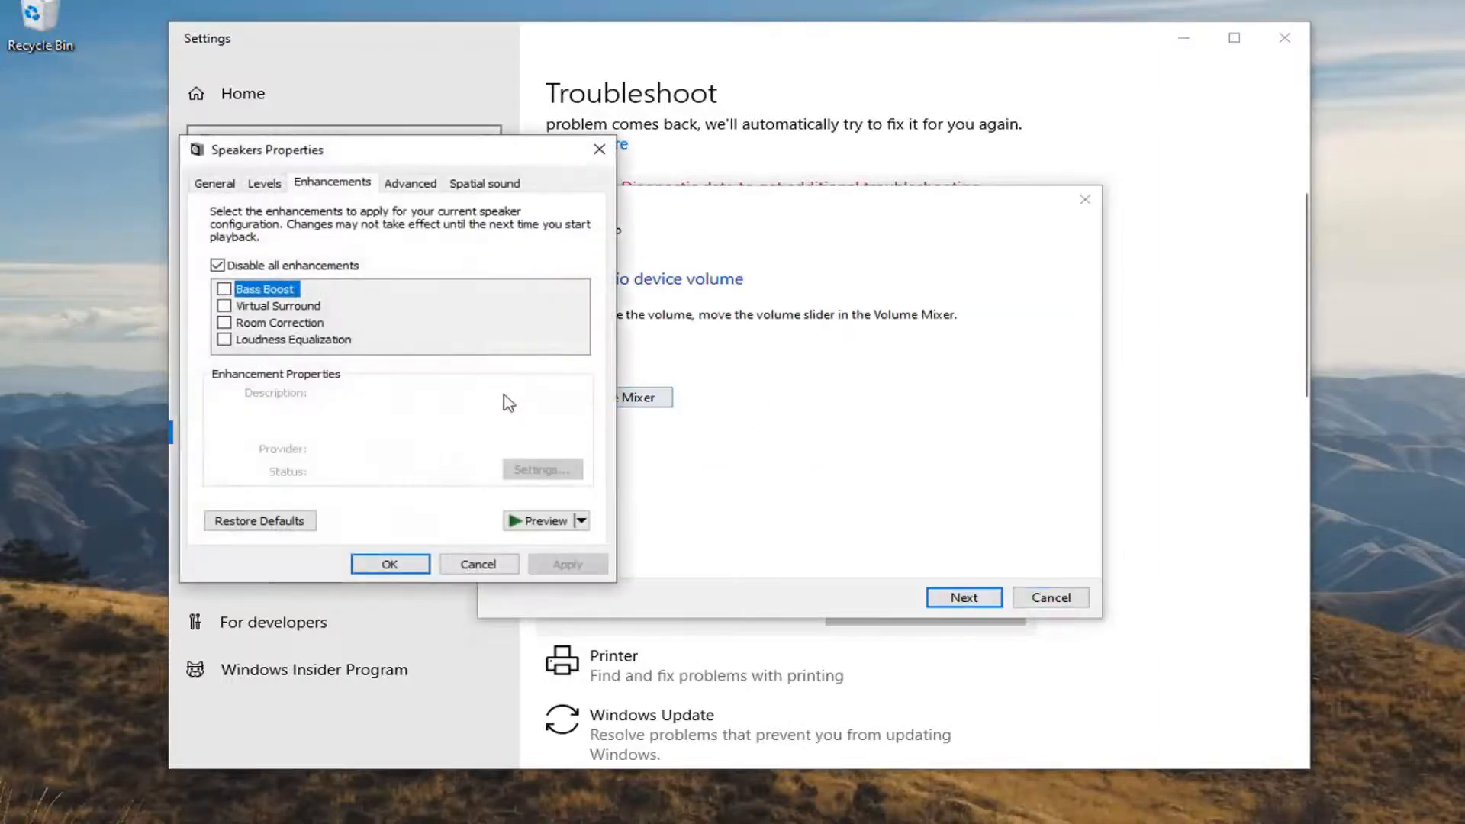
left_click(216, 266)
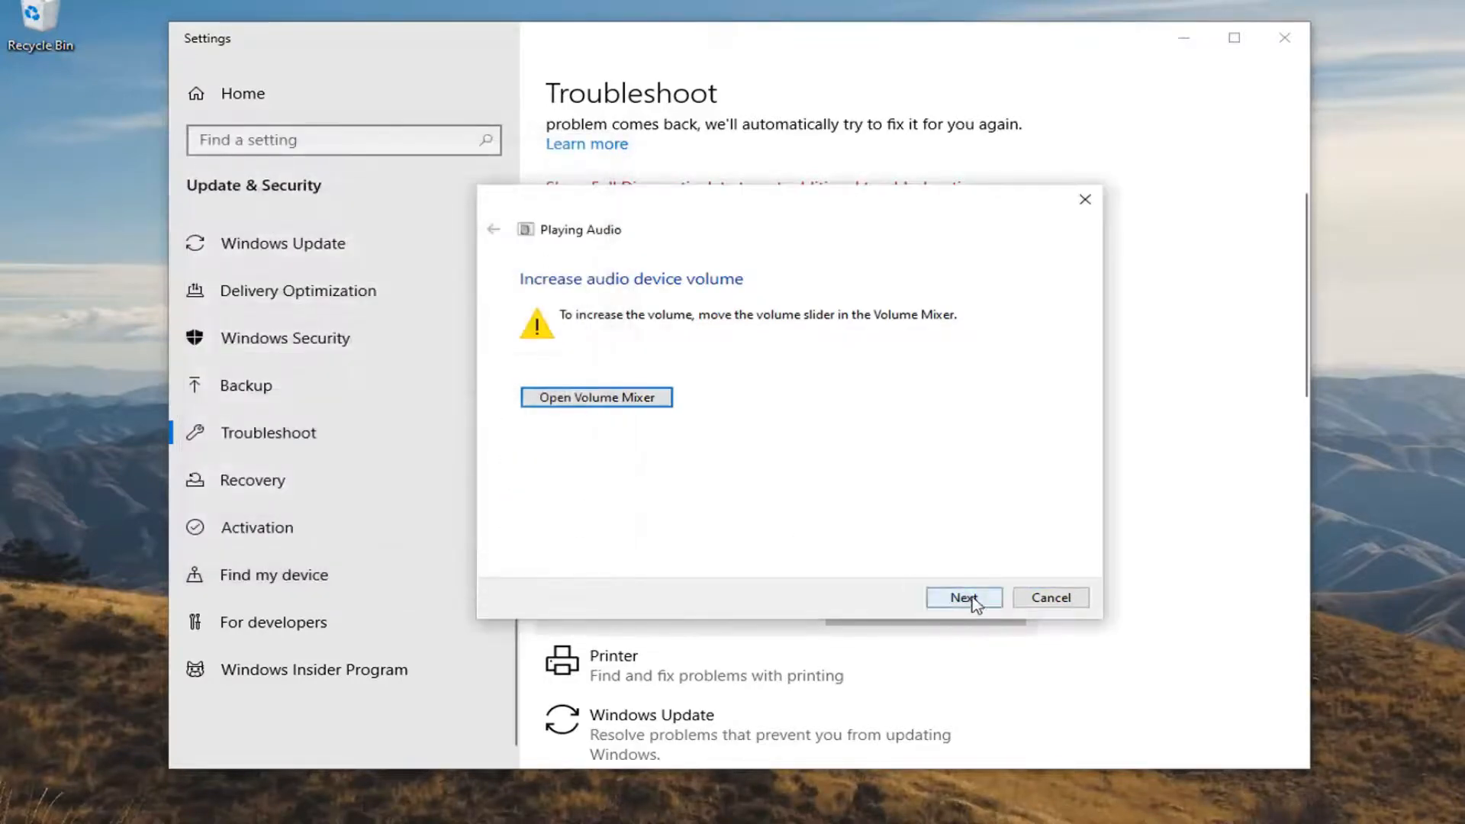
left_click(963, 596)
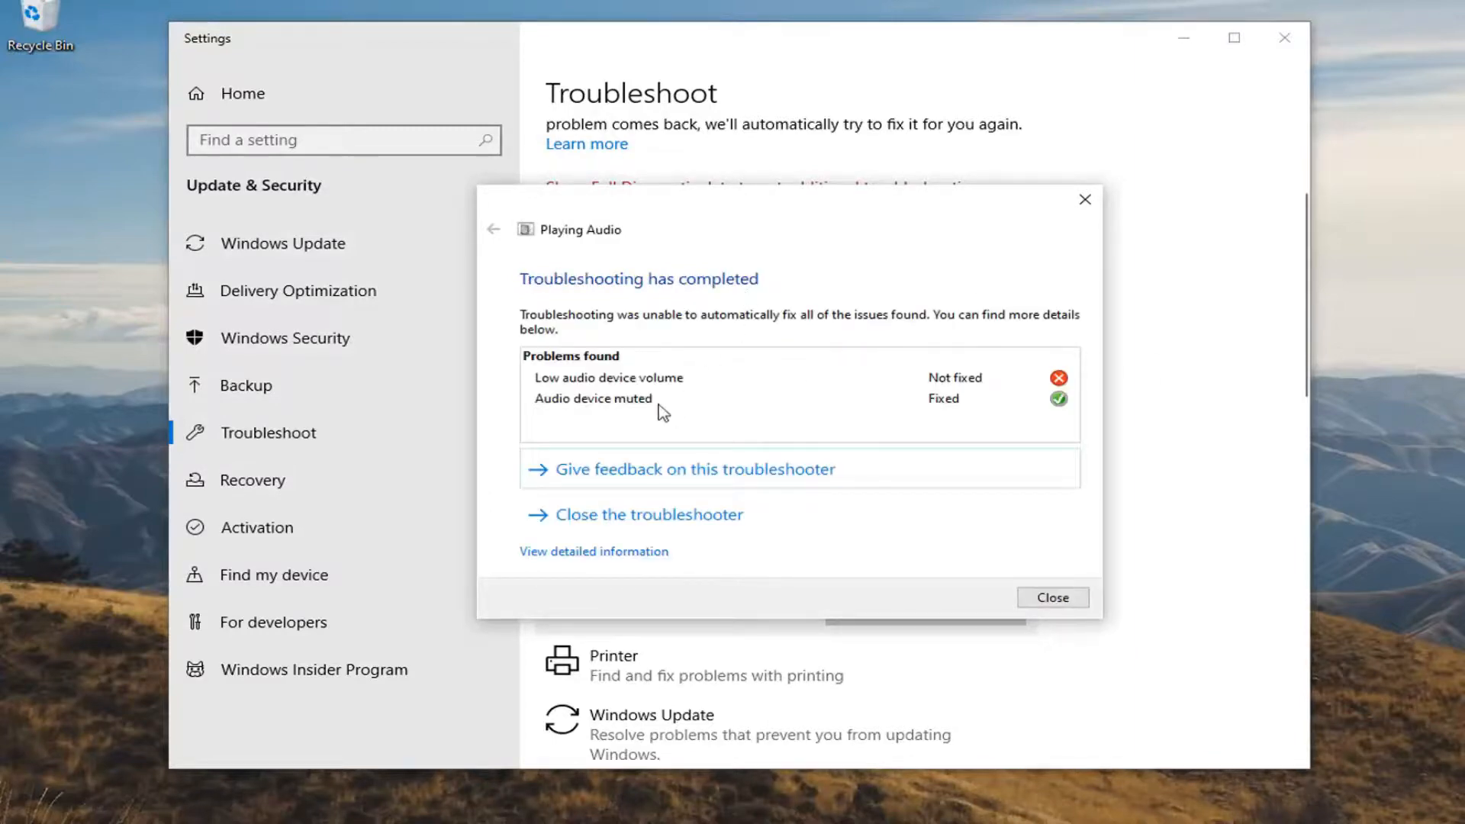
mouse_move(650, 388)
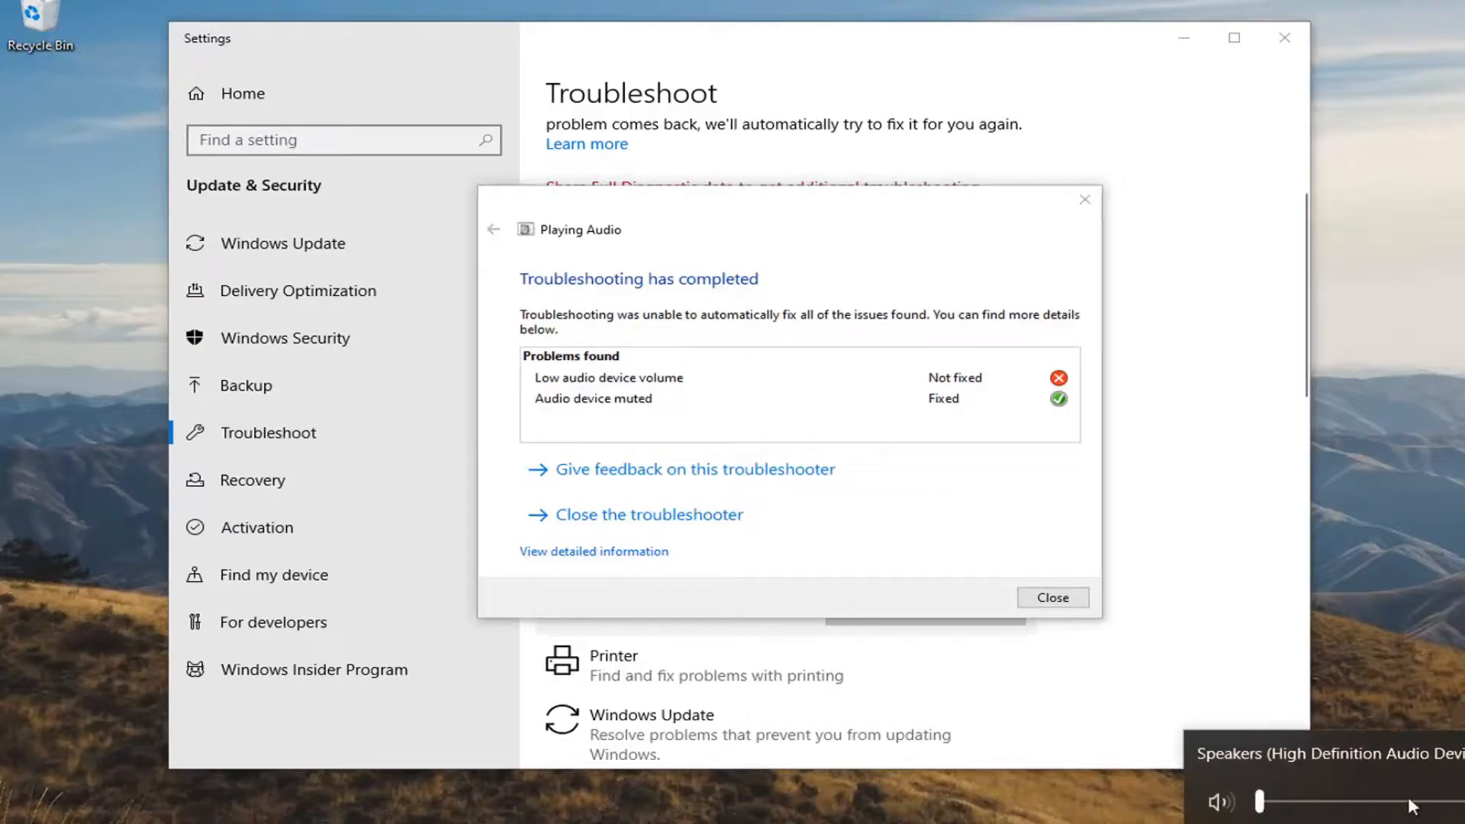
Toggle the speakers' mute from the taskbar and close the Settings window
left_click(1220, 802)
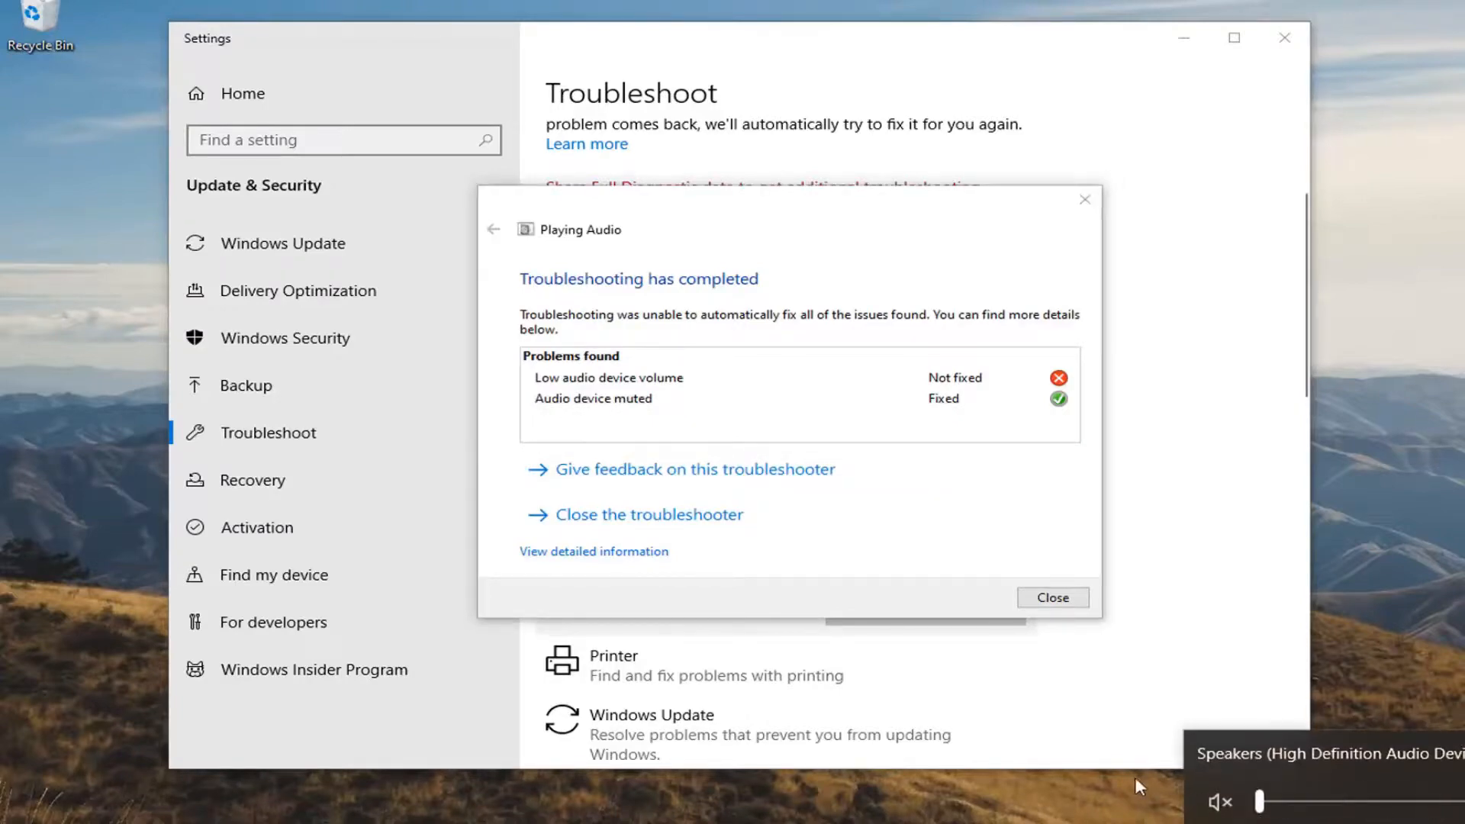
mouse_move(937, 282)
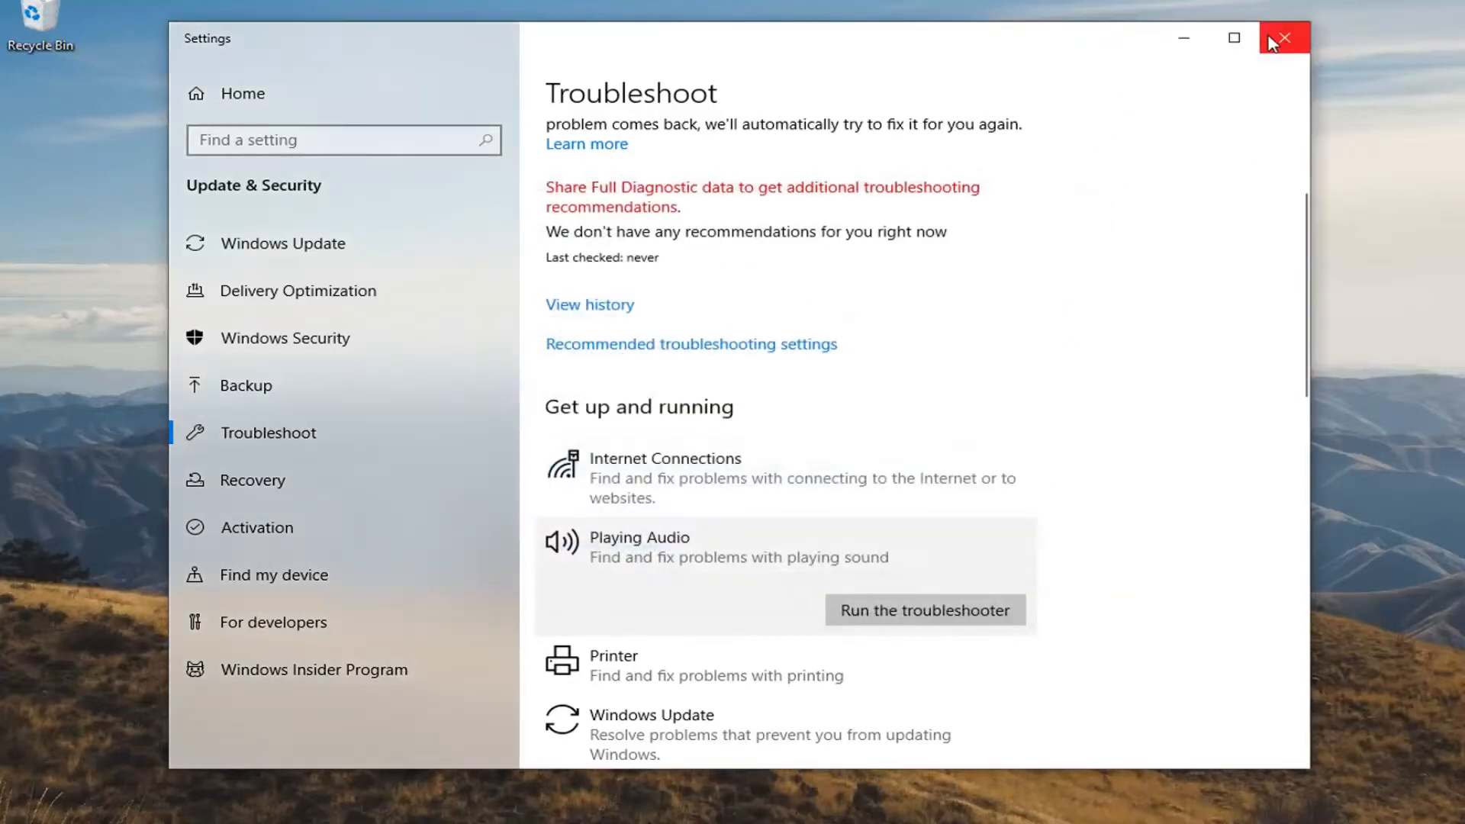
left_click(1284, 38)
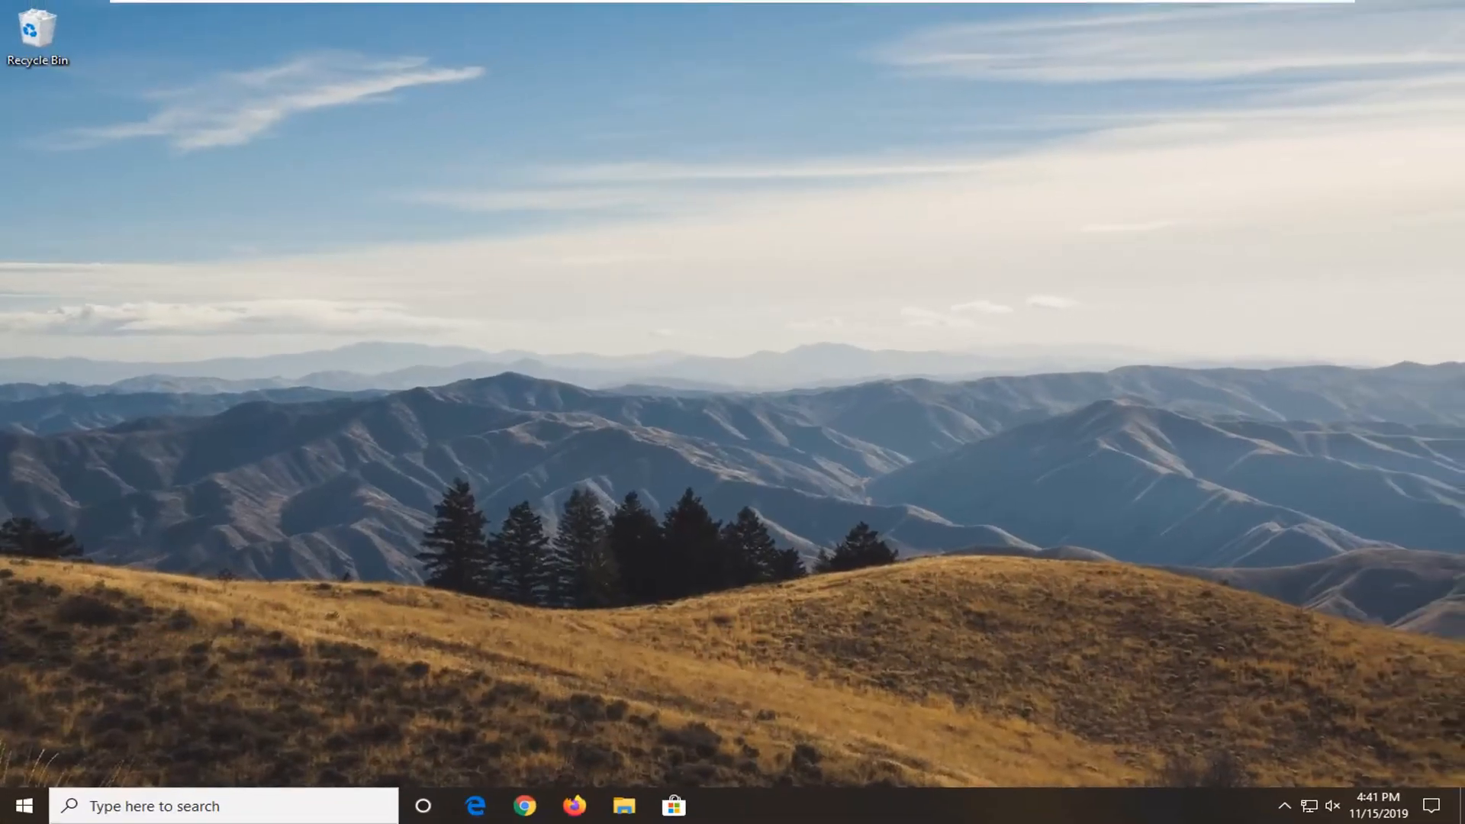